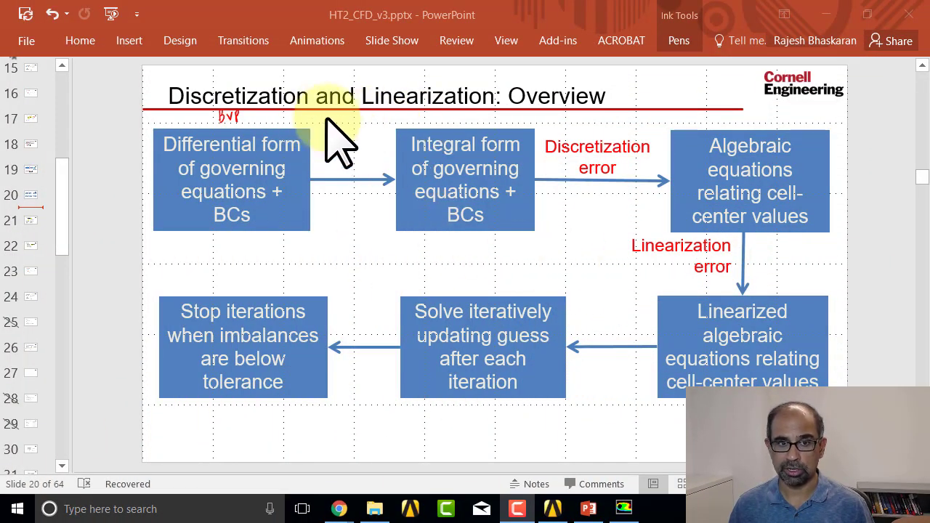
mouse_move(742, 178)
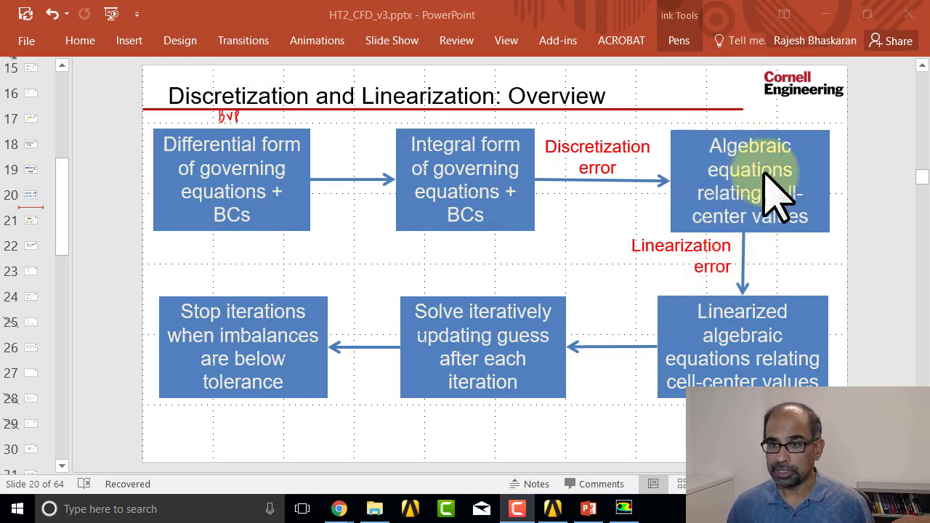
mouse_move(748, 232)
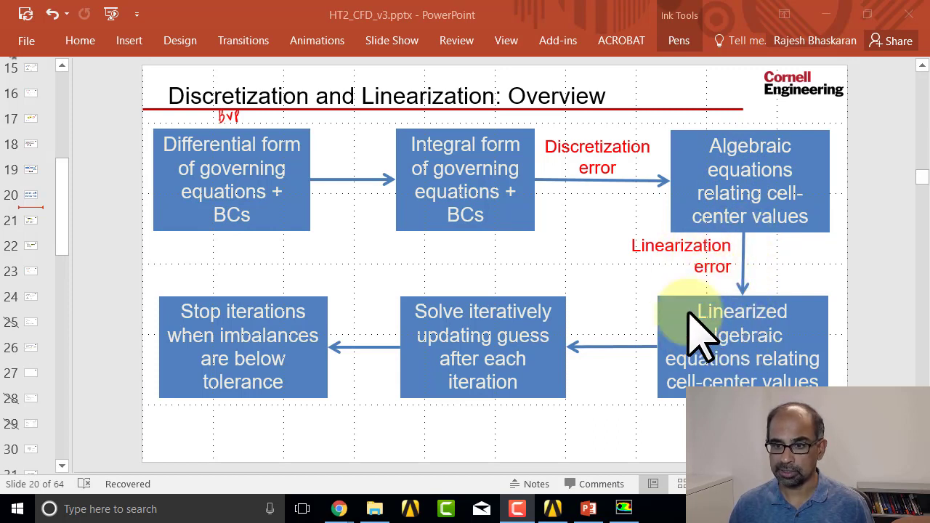
mouse_move(716, 312)
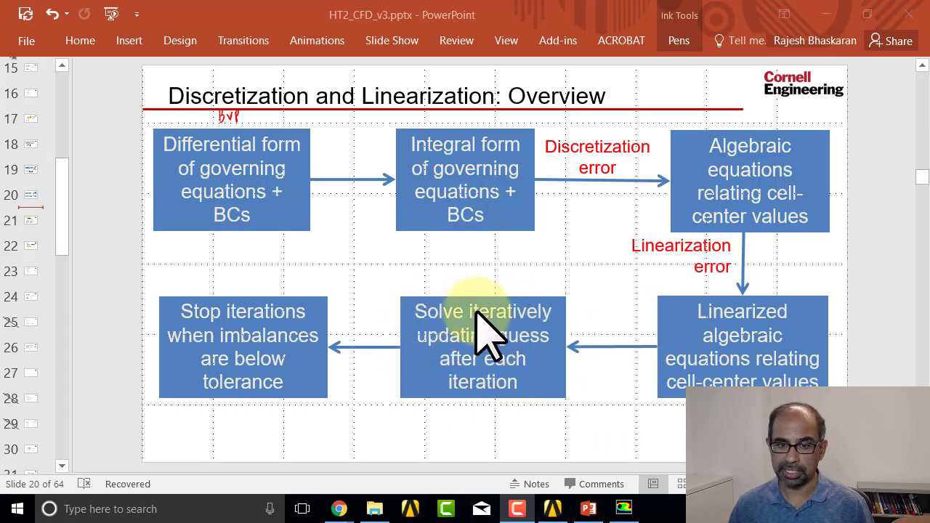
mouse_move(283, 356)
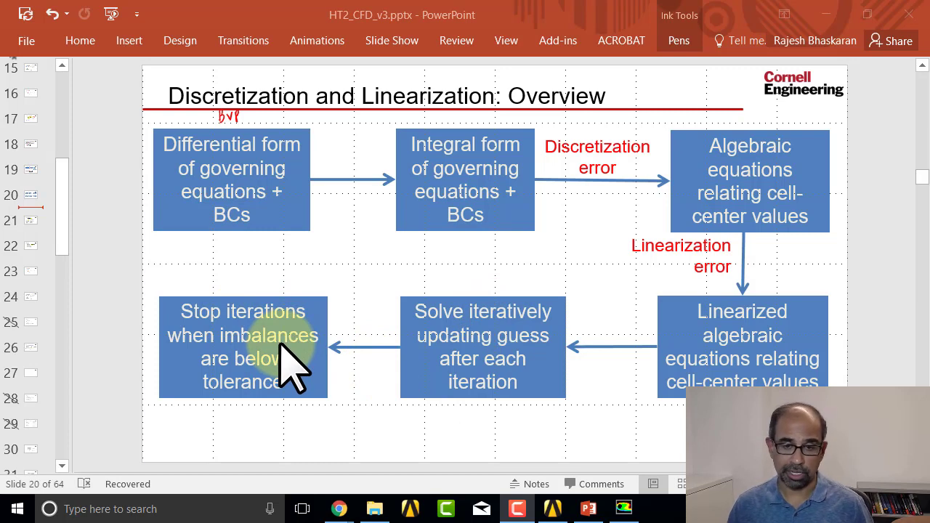
mouse_move(250, 367)
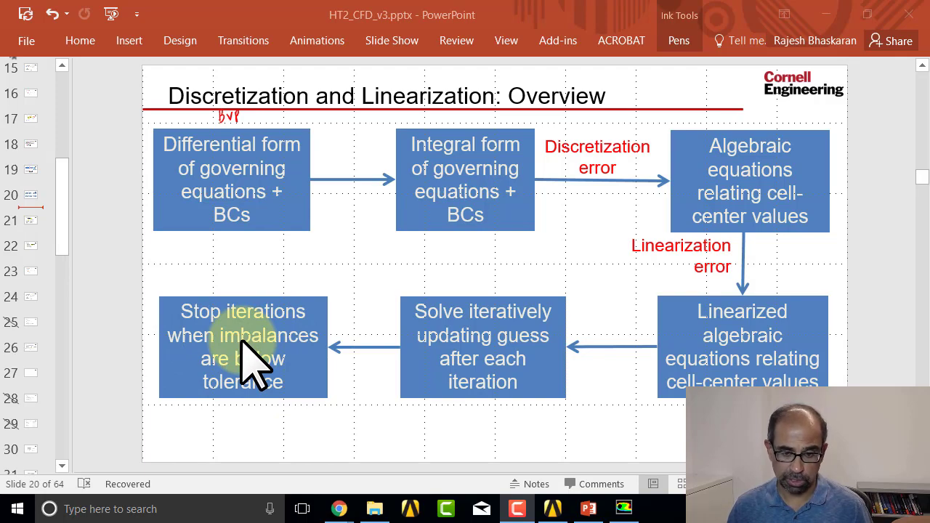
From Solution > Monitors > Residual, plot the scaled residuals over the 400 iterations
left_click(623, 509)
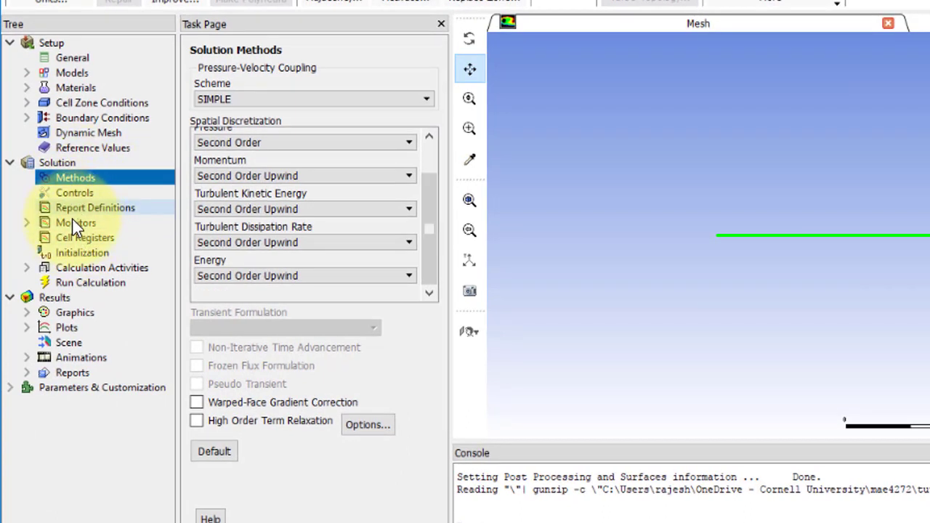
left_click(77, 223)
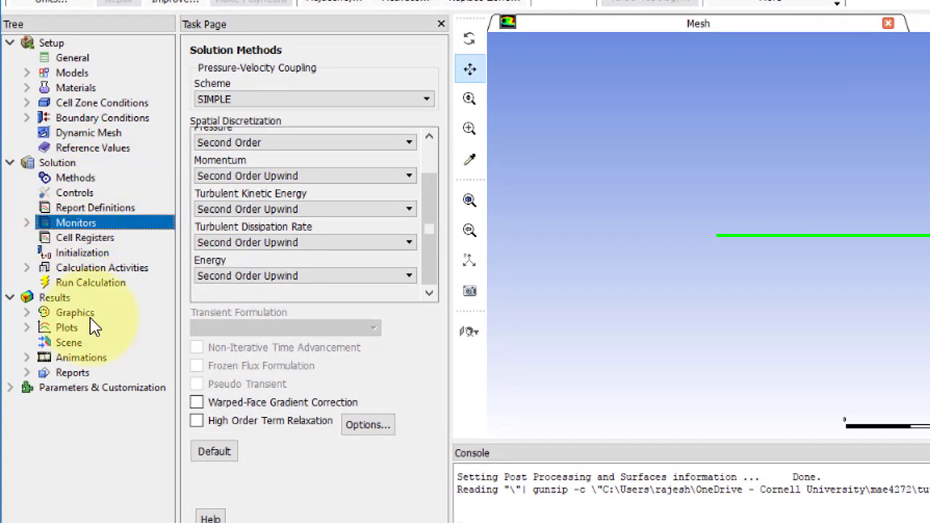
left_click(75, 222)
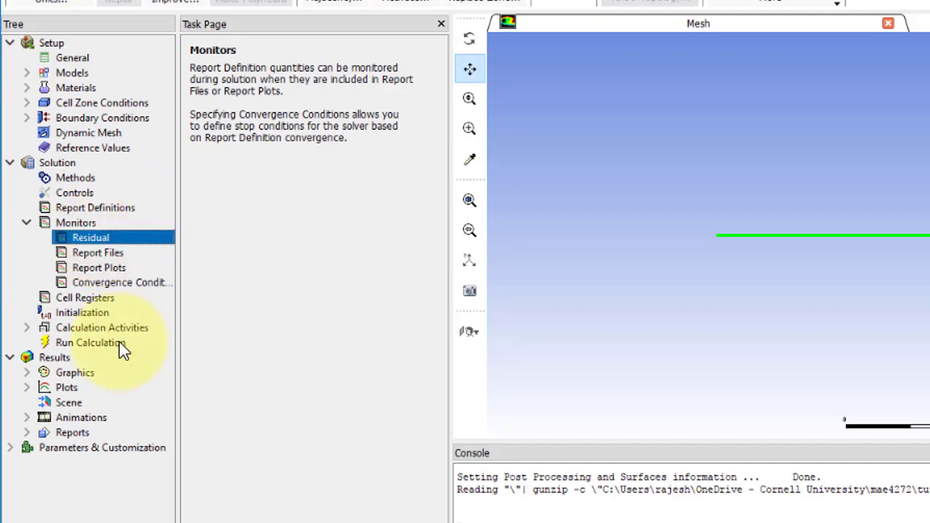
double_click(90, 238)
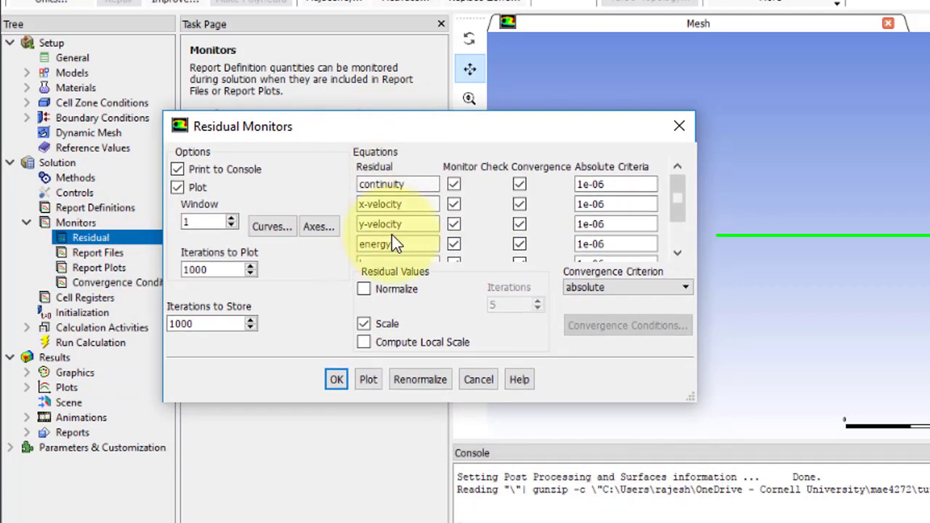
left_click(368, 379)
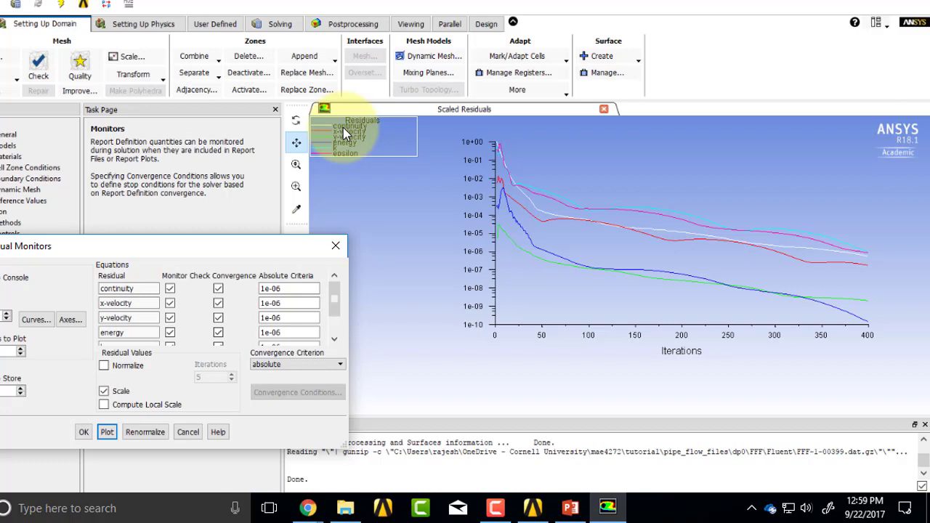
mouse_move(460, 159)
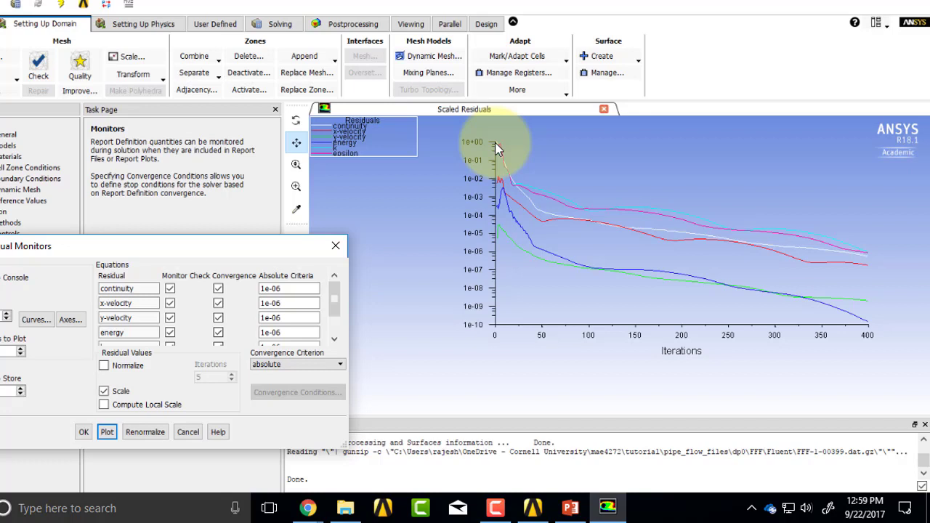
mouse_move(563, 196)
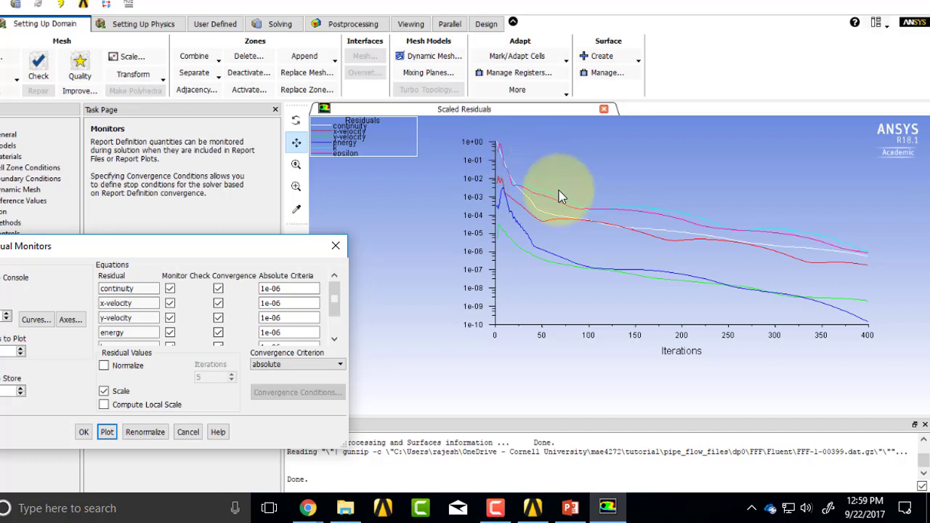
mouse_move(871, 263)
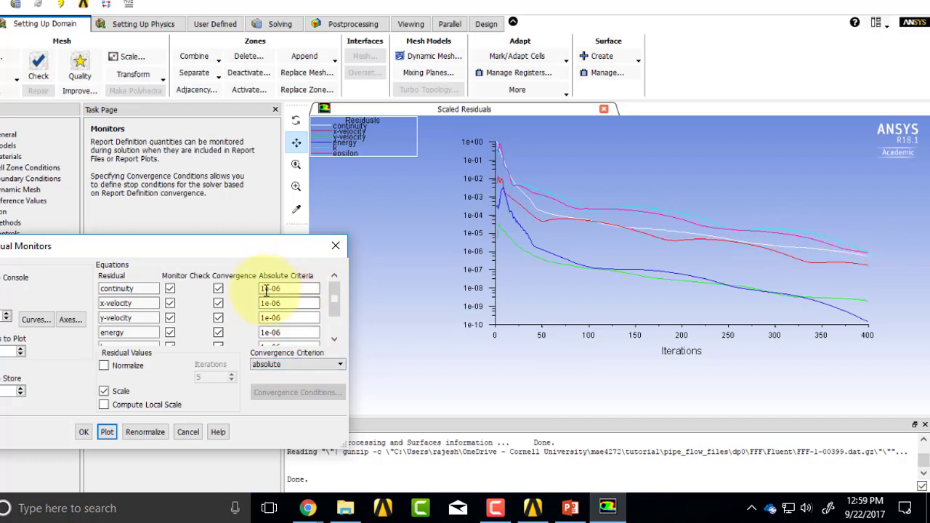
mouse_move(709, 316)
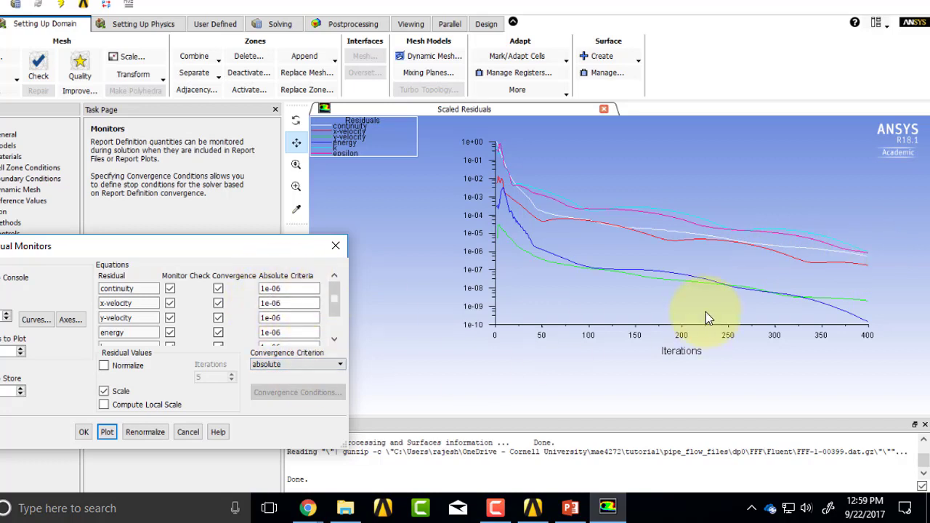
mouse_move(505, 153)
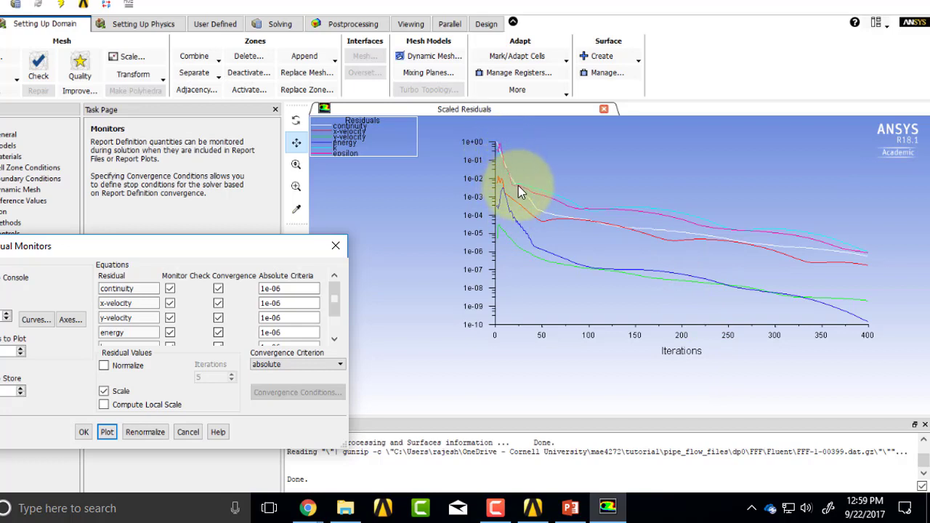
mouse_move(749, 237)
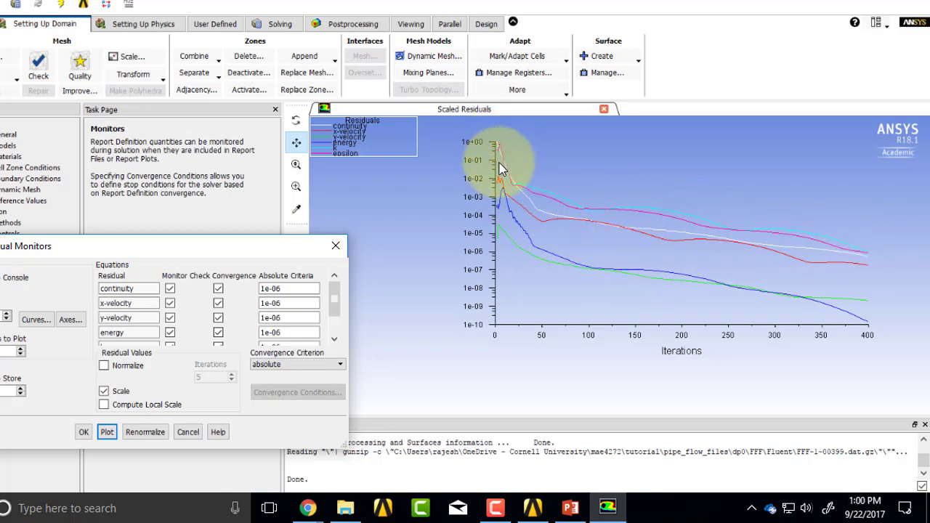
mouse_move(771, 282)
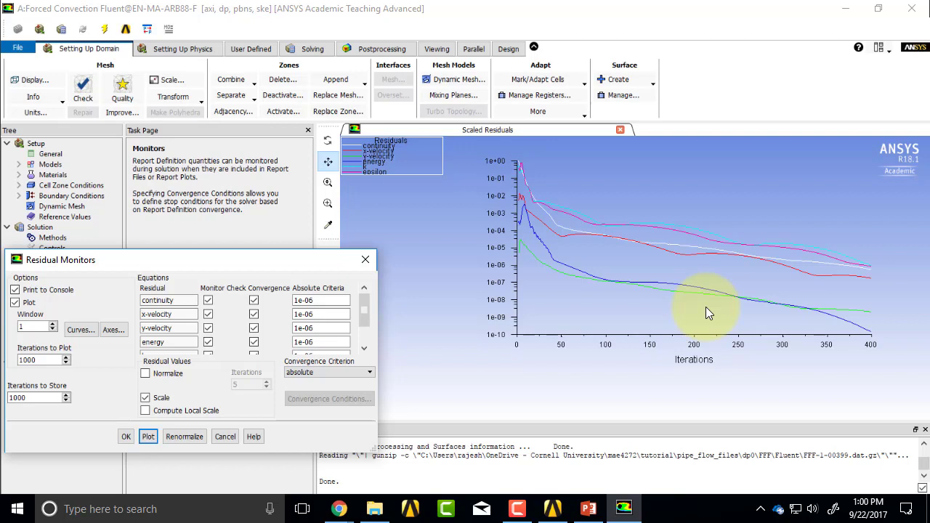
mouse_move(567, 335)
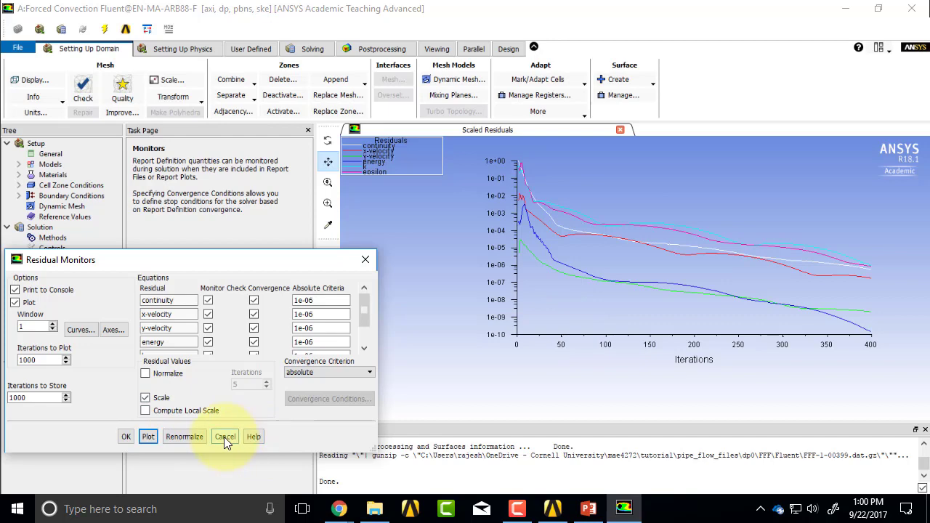
Cancel the Residual Monitors dialog, keeping the scaled residuals plot displayed
left_click(226, 436)
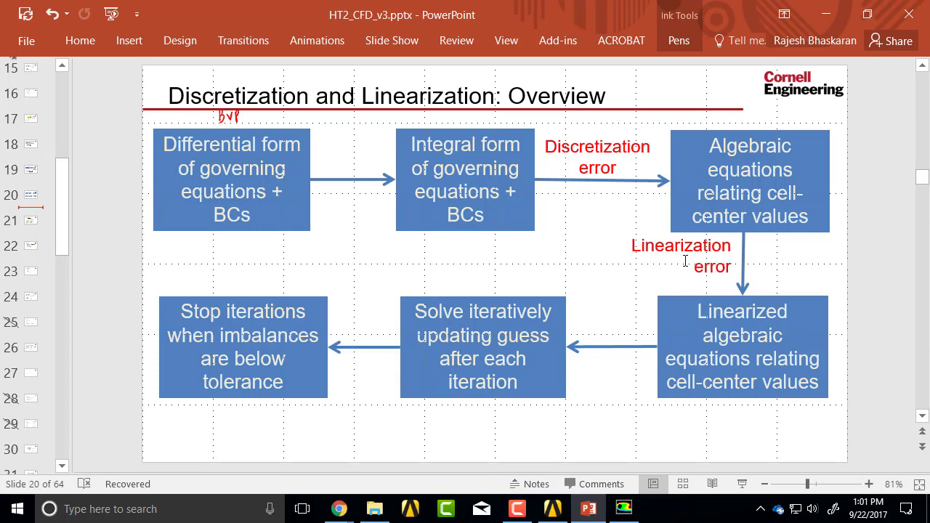
mouse_move(701, 257)
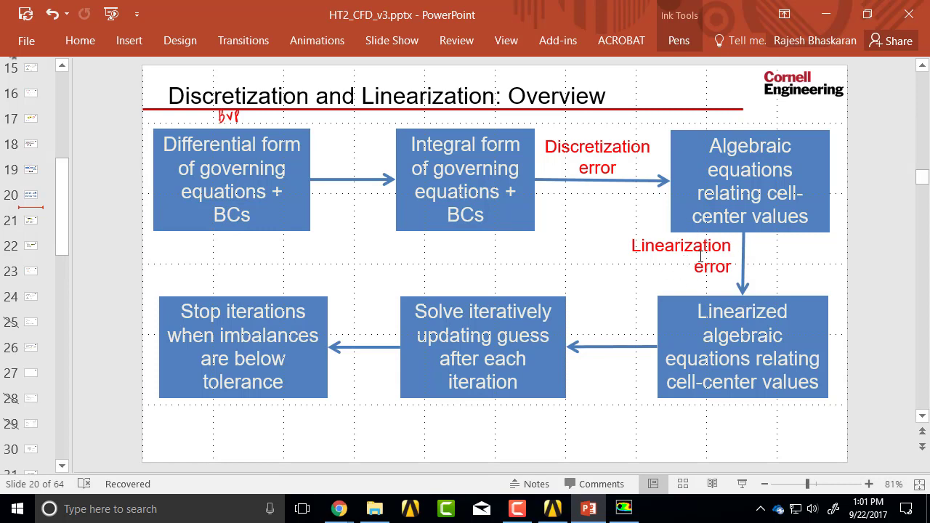
mouse_move(591, 137)
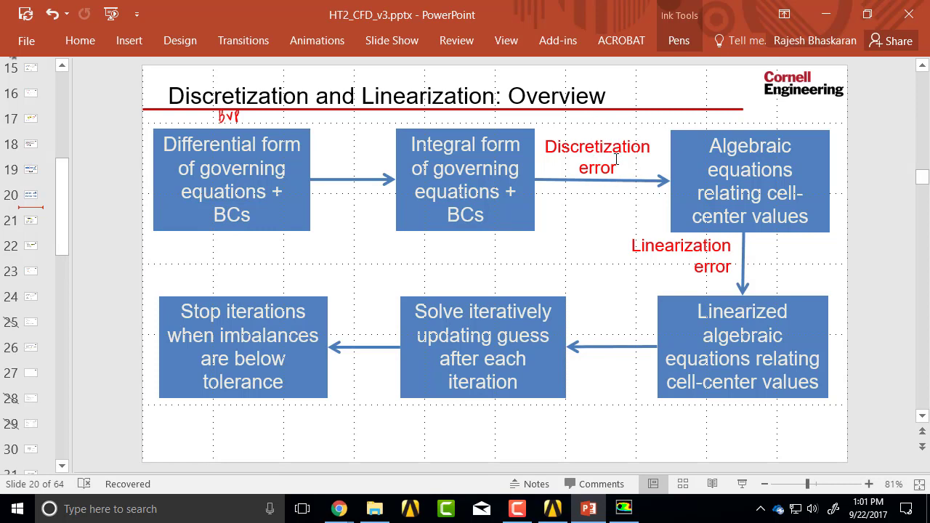
mouse_move(634, 391)
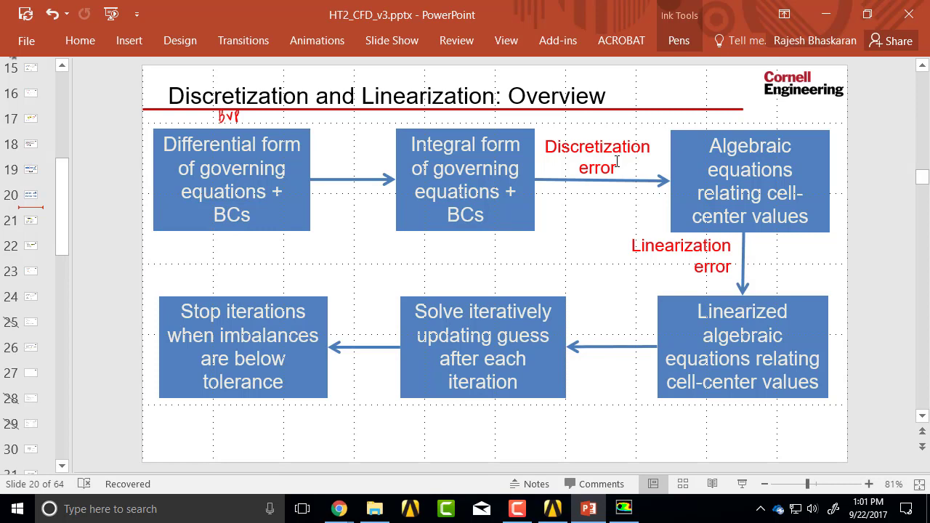
mouse_move(599, 167)
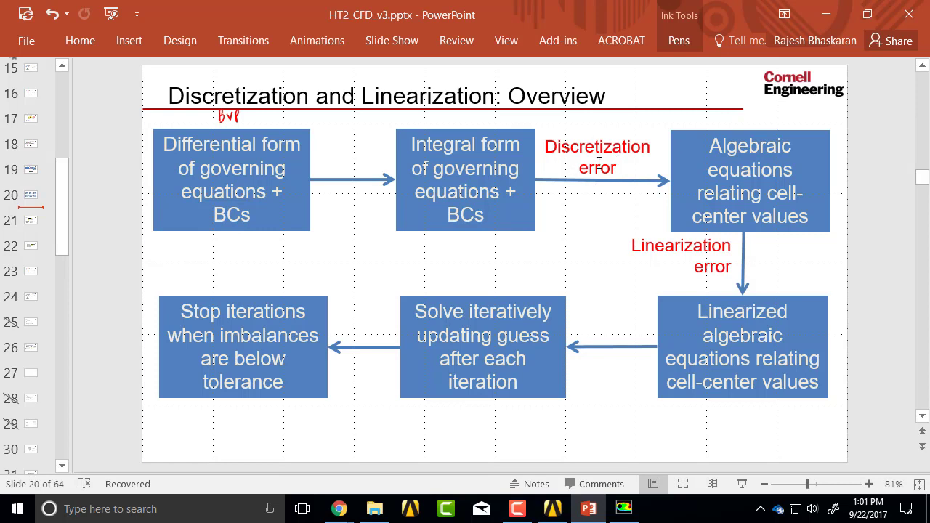
mouse_move(651, 209)
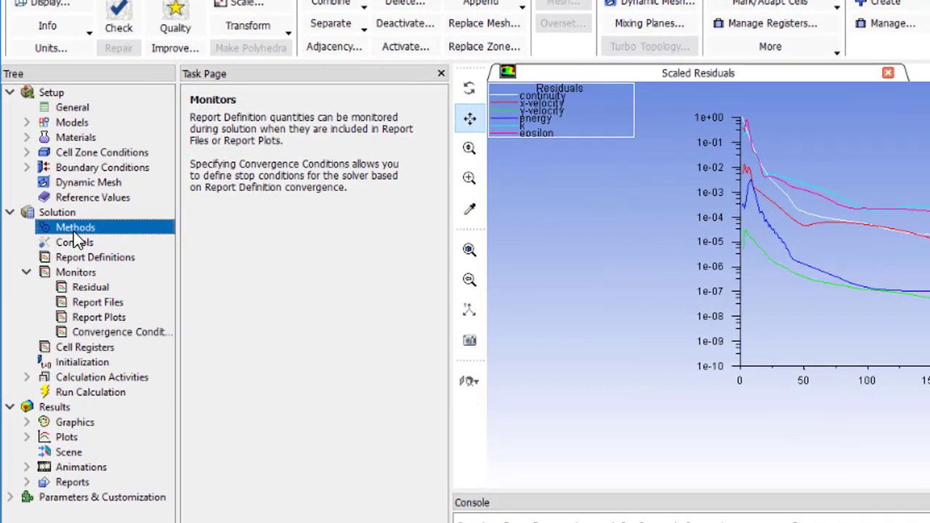
Show Solution Methods with SIMPLE coupling and second-order spatial discretization schemes
left_click(75, 227)
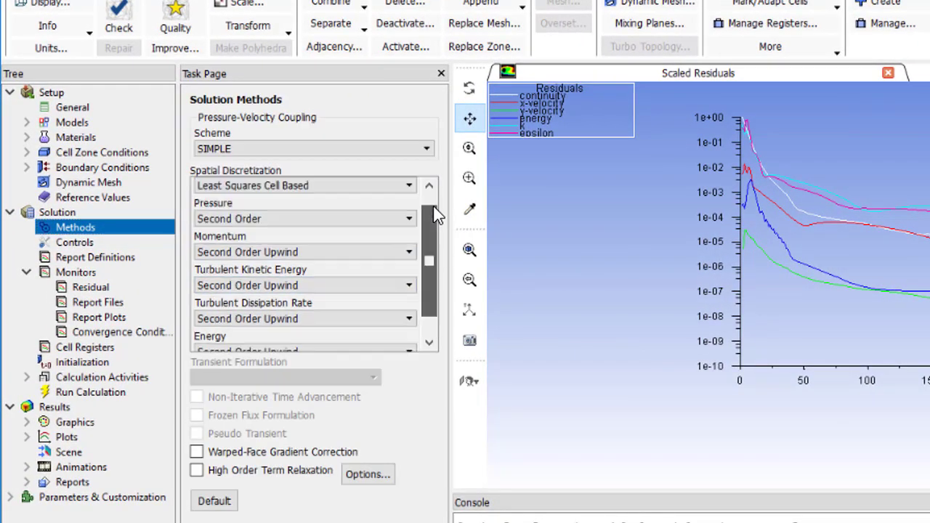
scroll("down", 3)
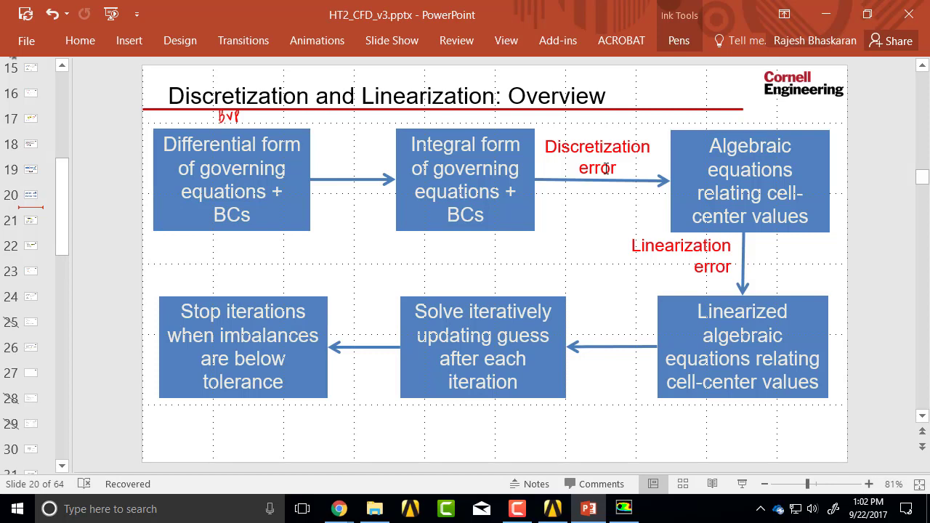
mouse_move(598, 167)
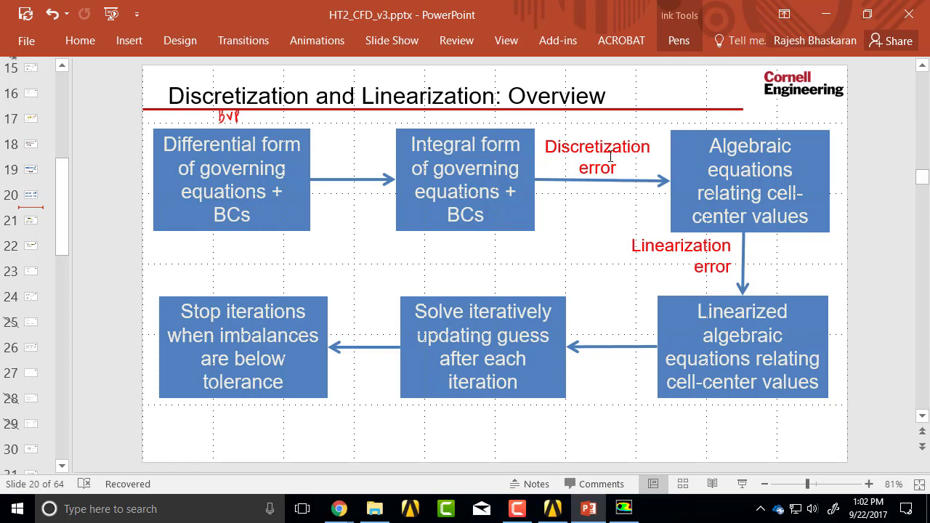
Switch from the PowerPoint slide back to the pipe_flow Workbench project
key("alt+tab")
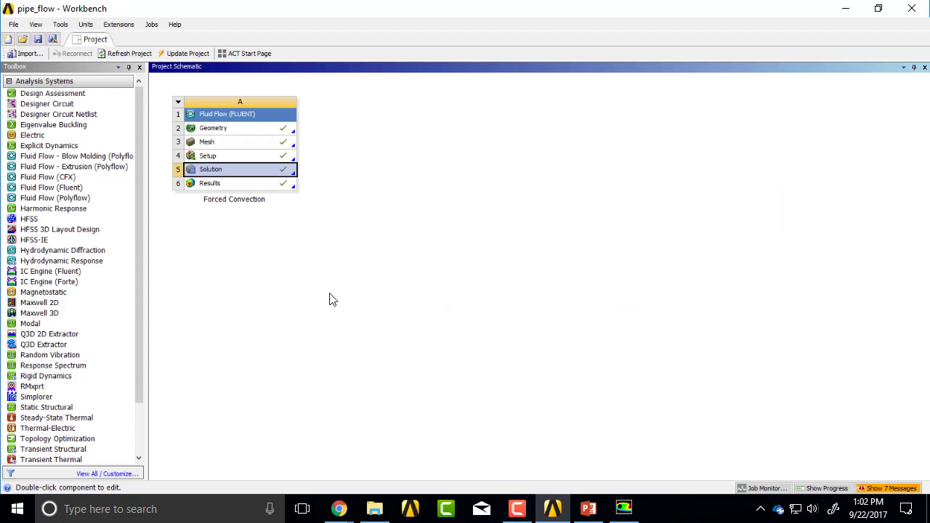
Quit the Forced Convection Fluent session and select its Results cell in Workbench
double_click(211, 170)
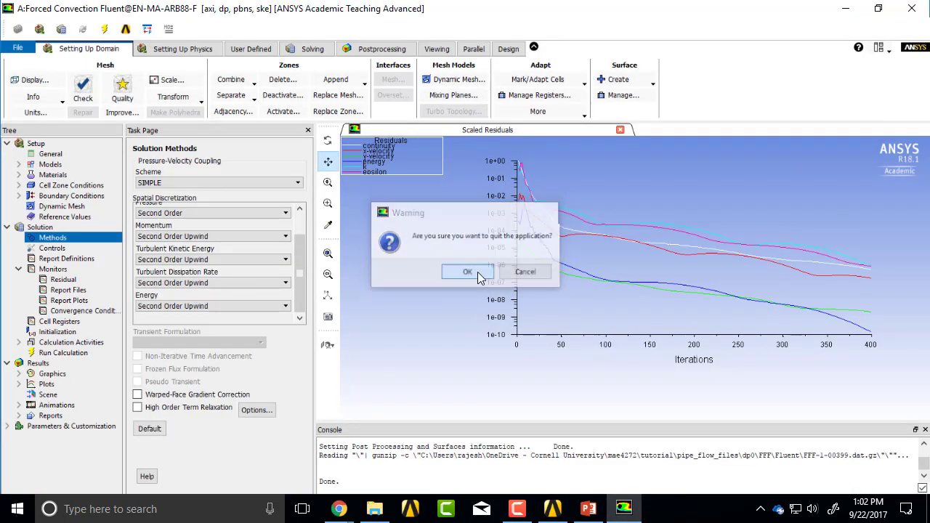
left_click(467, 271)
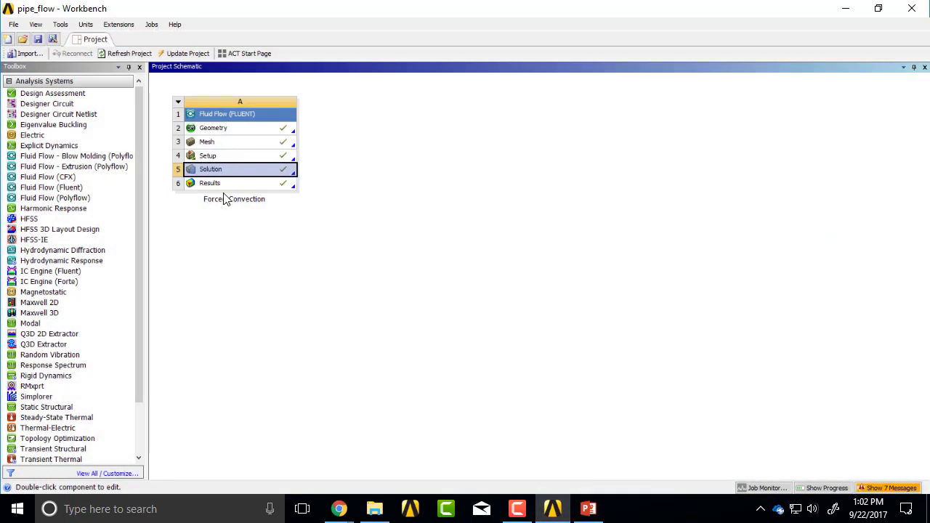
left_click(209, 183)
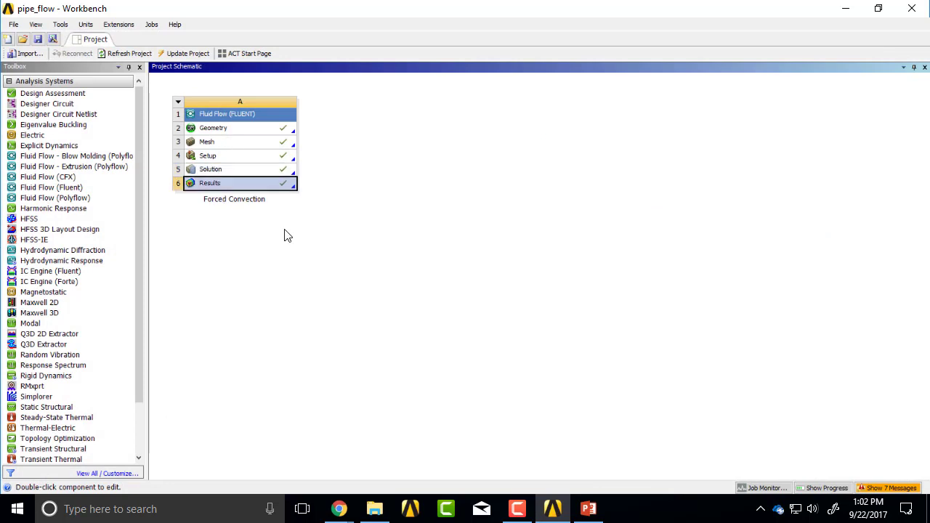
Duplicate the Forced Convection system and name the new system 'Mesh2'
right_click(209, 182)
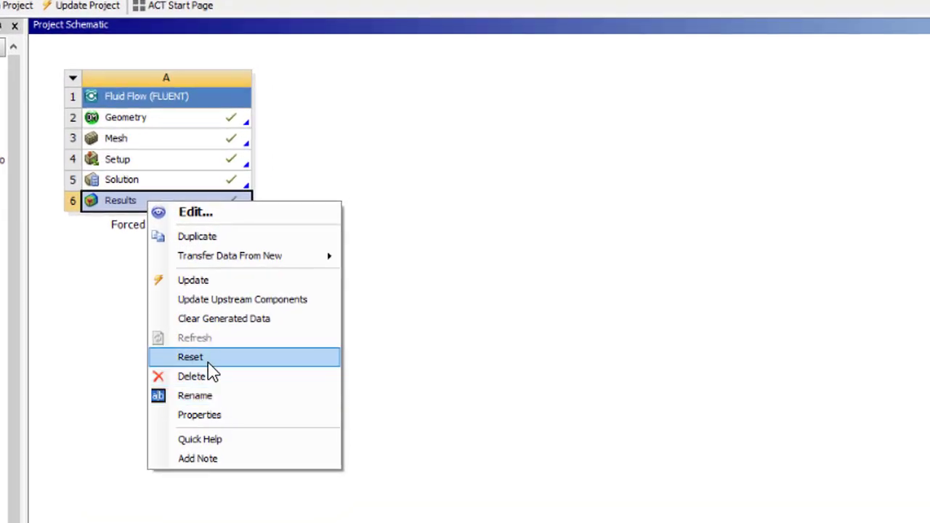
mouse_move(229, 255)
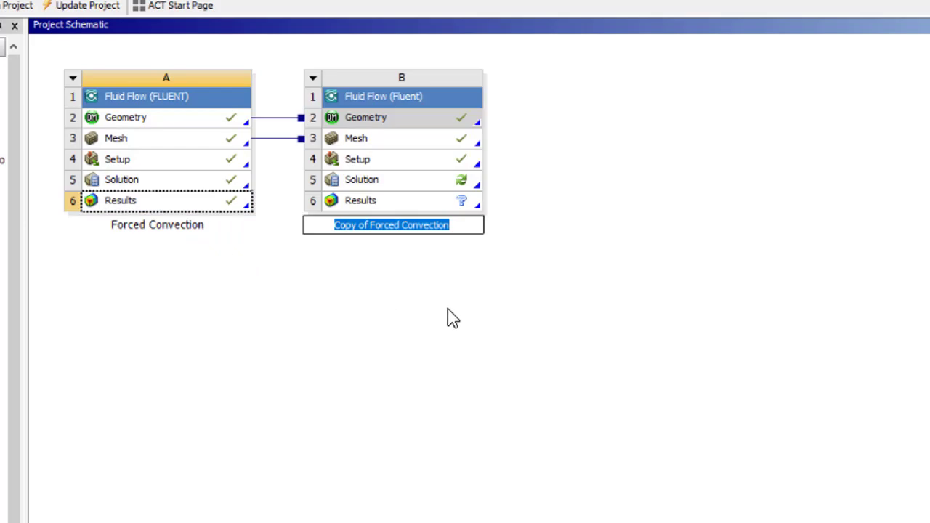
type("mesh2")
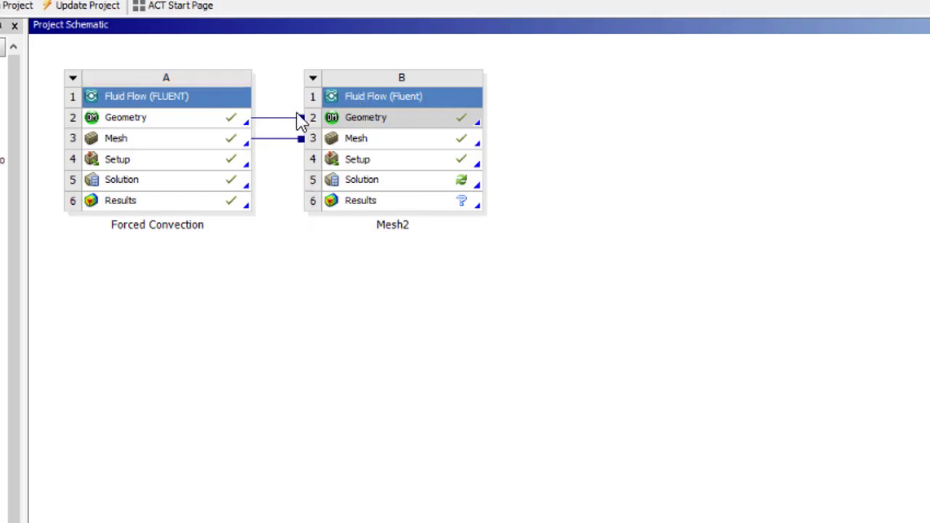
mouse_move(180, 137)
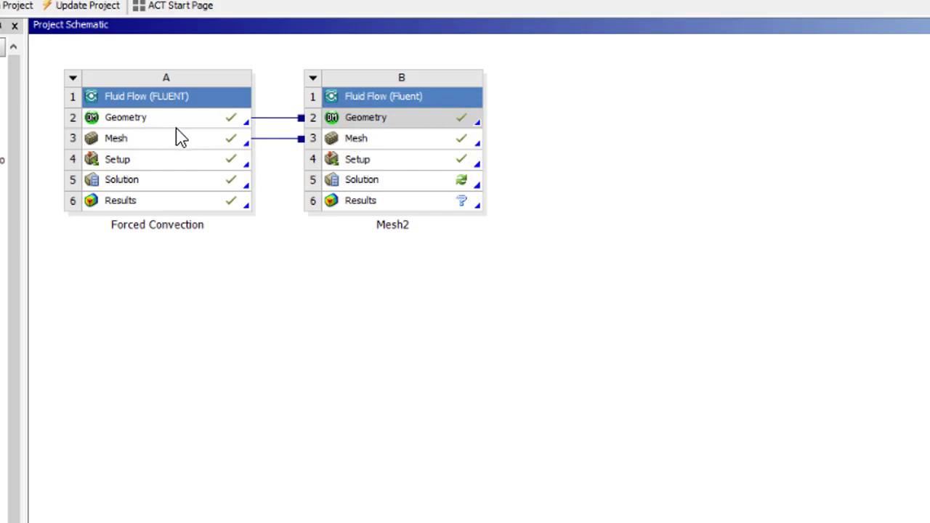
mouse_move(202, 137)
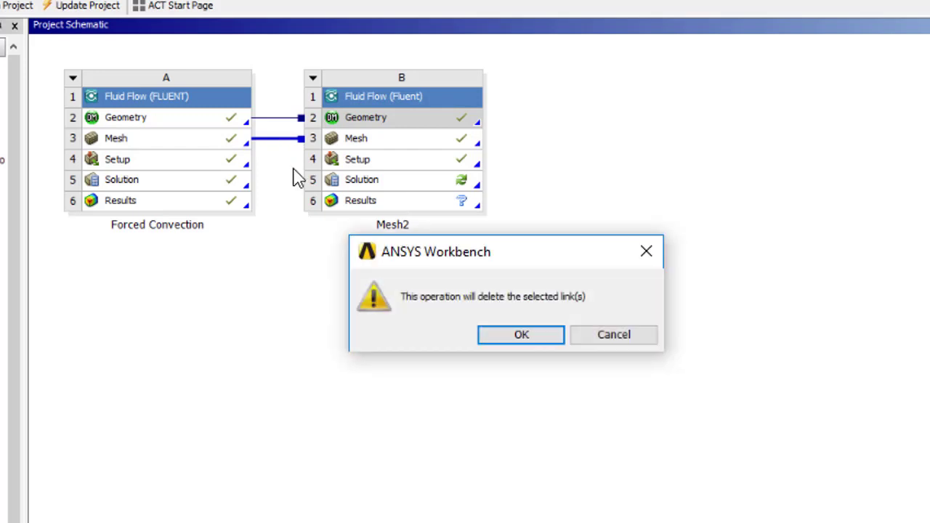
Delete the shared mesh link so Mesh2 keeps only the shared geometry
left_click(520, 334)
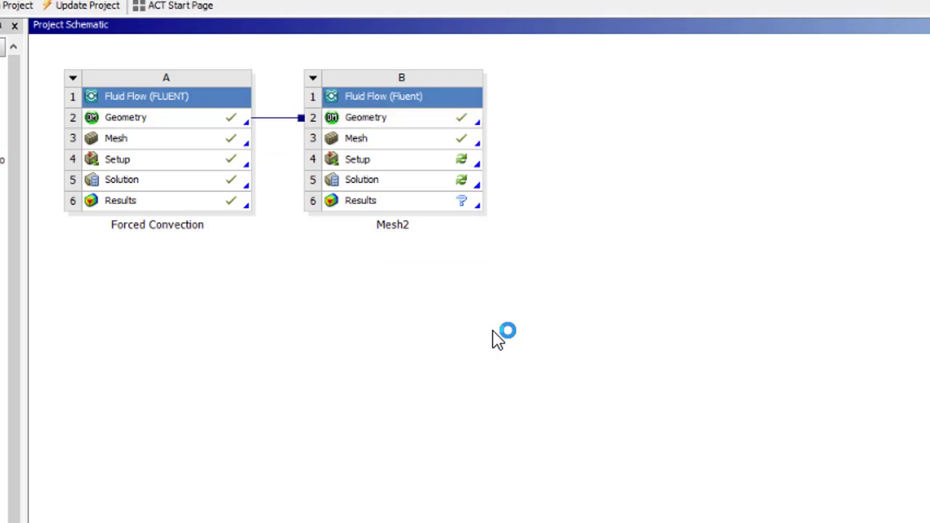
mouse_move(374, 145)
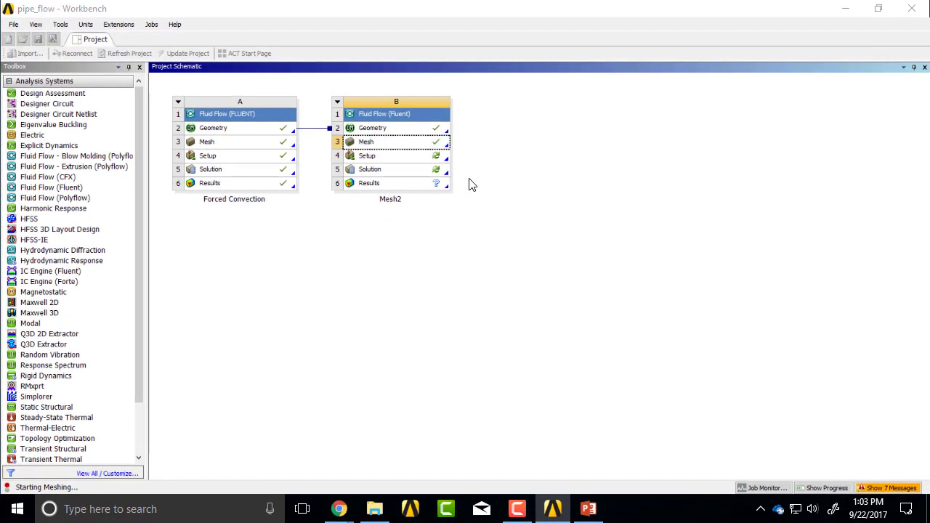
Open Mesh2's mesh in Meshing and view Edge Sizing with 30 divisions on 2 edges
double_click(365, 141)
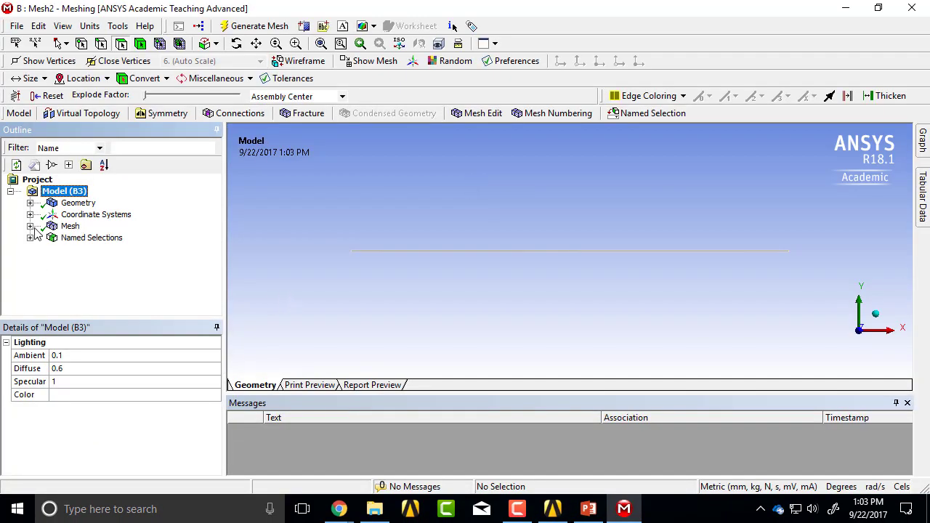
left_click(31, 226)
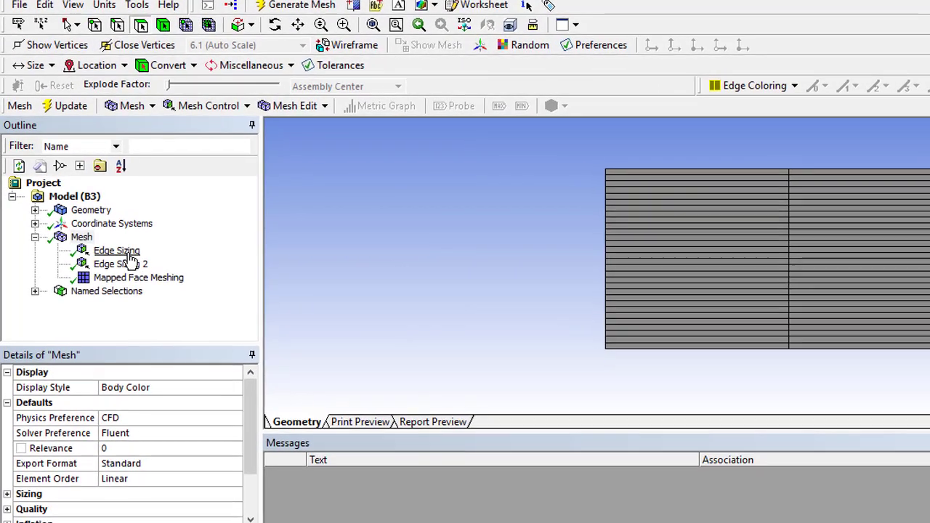
left_click(117, 250)
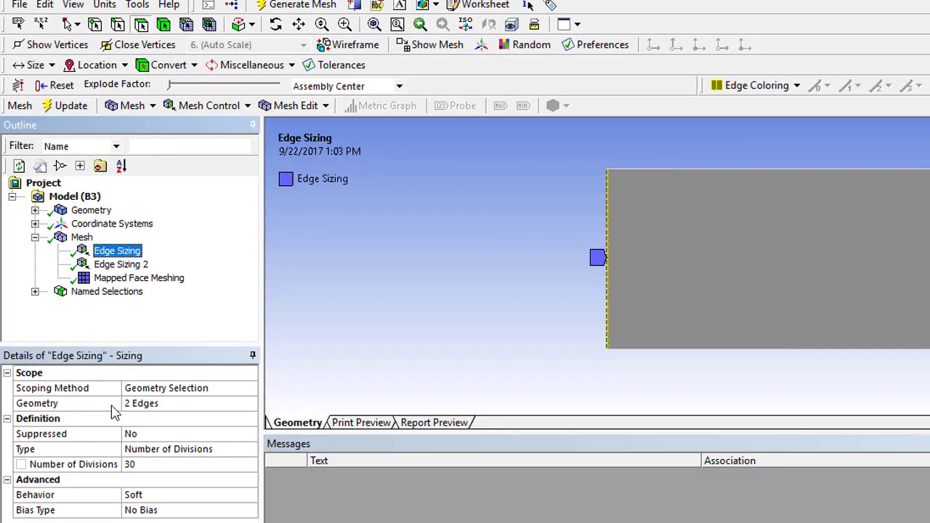
mouse_move(440, 390)
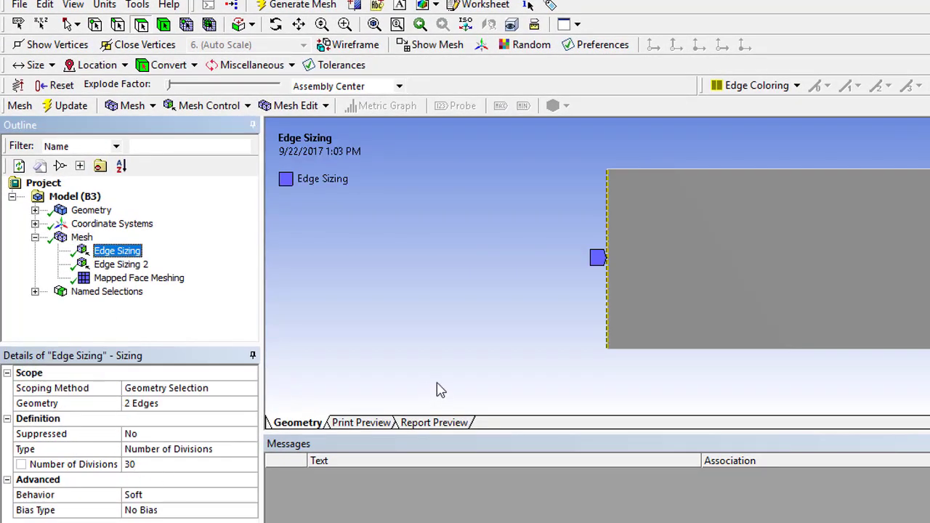
mouse_move(494, 238)
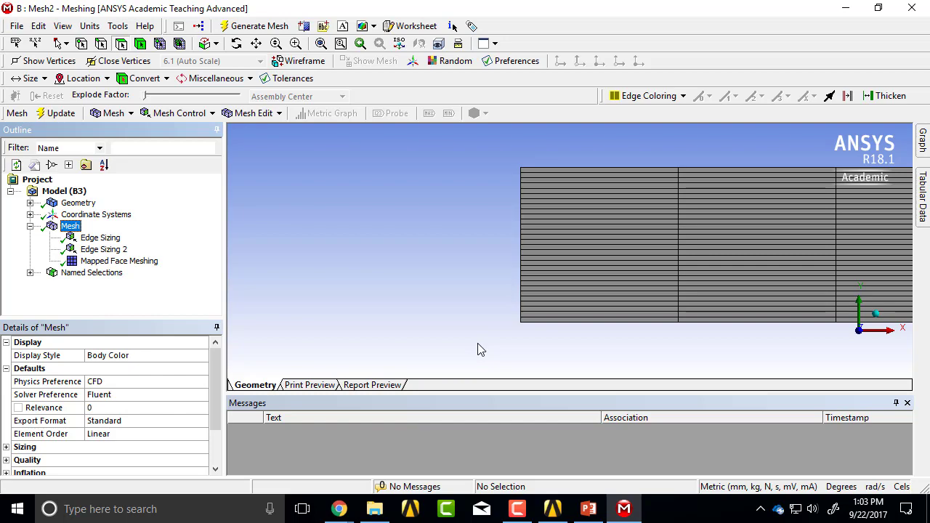
mouse_move(322, 367)
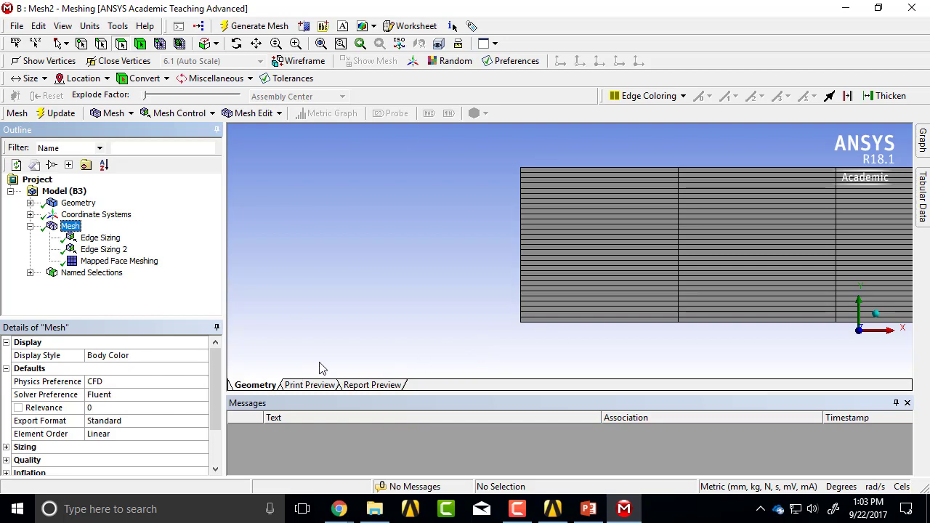
Coarsen Edge Sizing to 15 divisions and Edge Sizing 2 to 60 mm element size
left_click(101, 238)
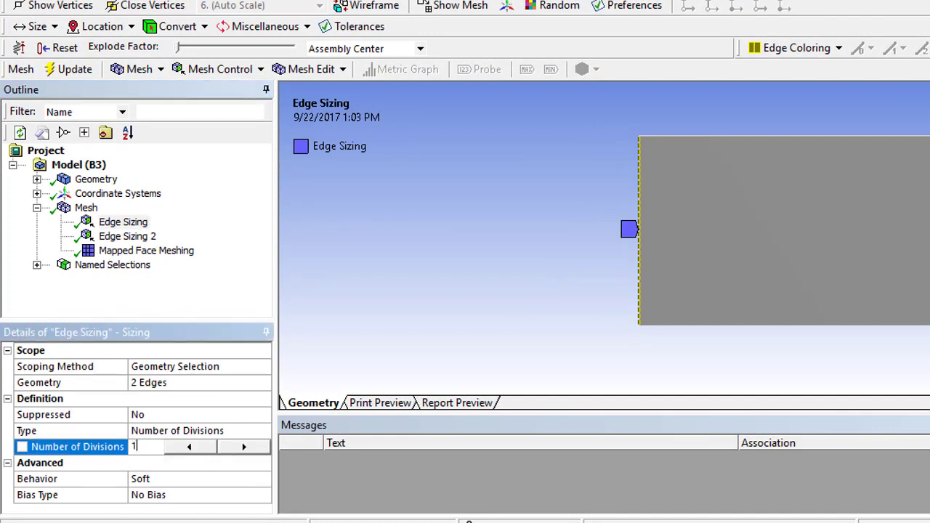
type("15")
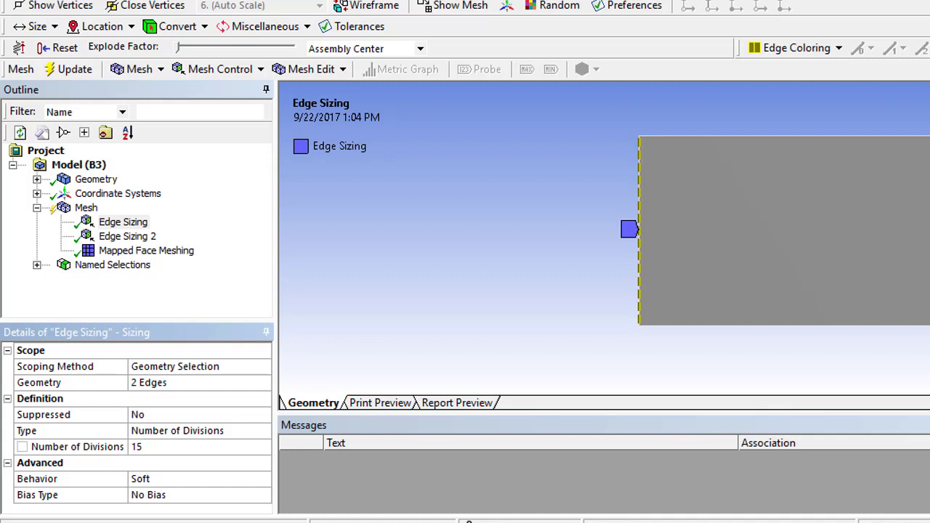
mouse_move(146, 250)
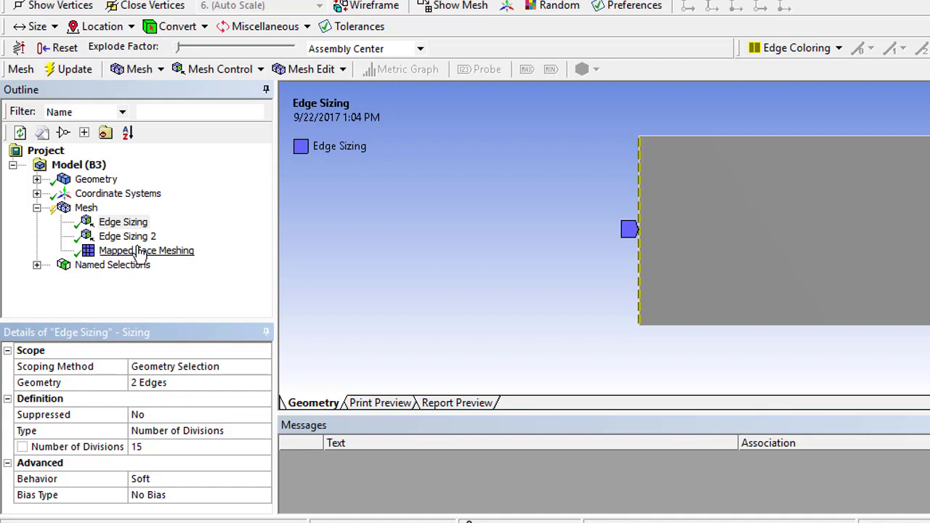
left_click(128, 237)
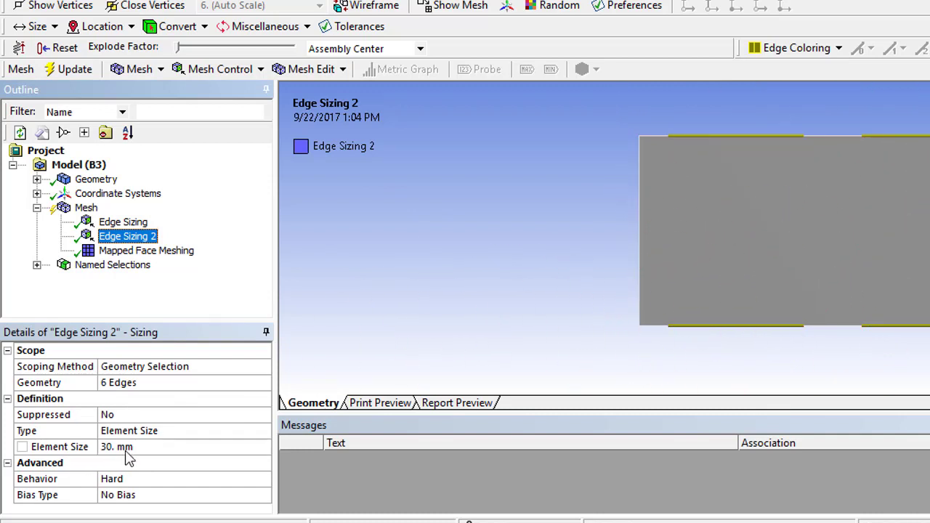
mouse_move(127, 457)
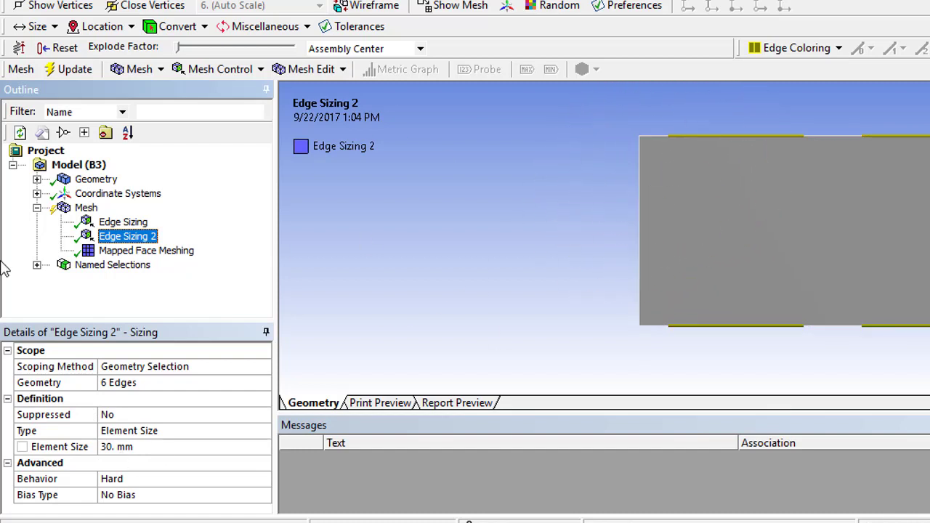
left_click(86, 208)
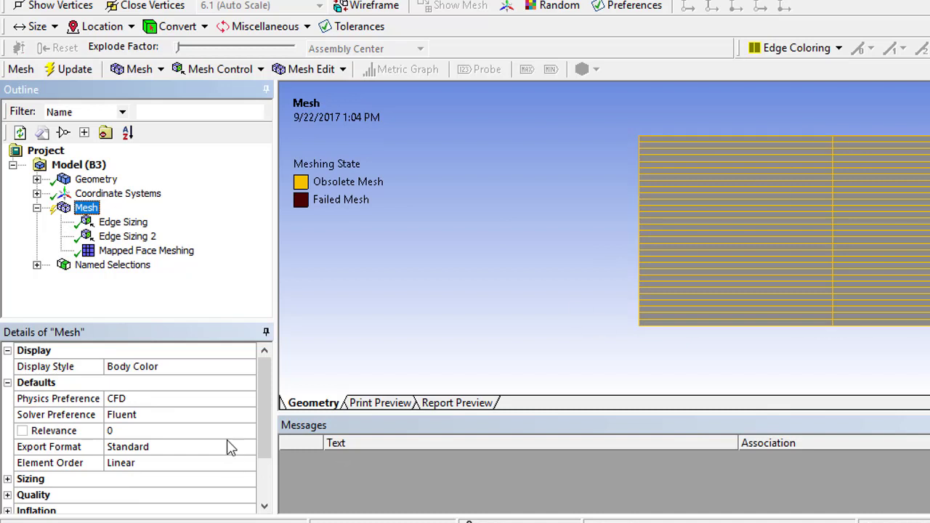
left_click(127, 236)
type("6")
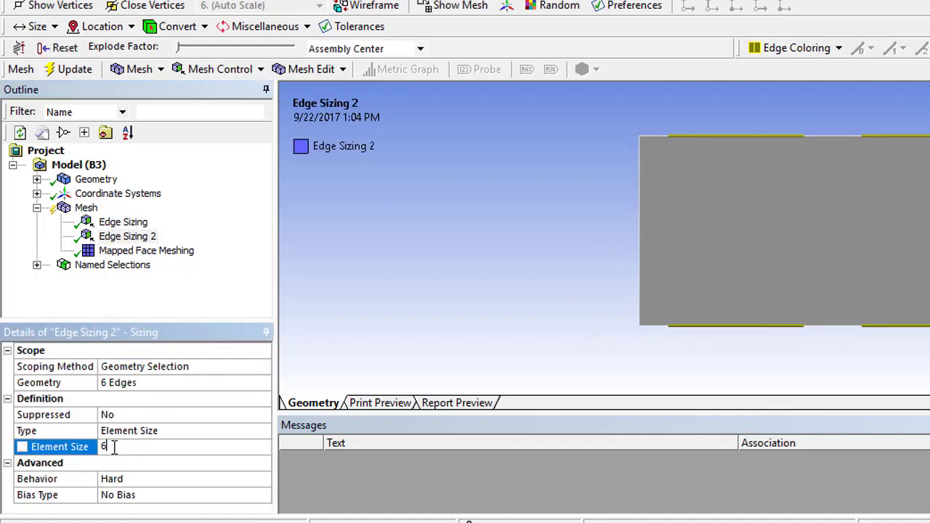
type("0. mm")
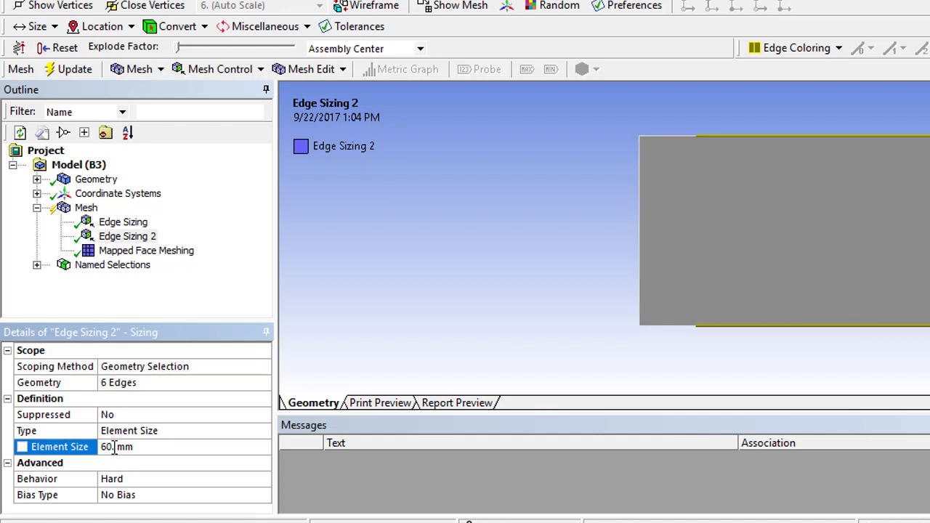
left_click(86, 208)
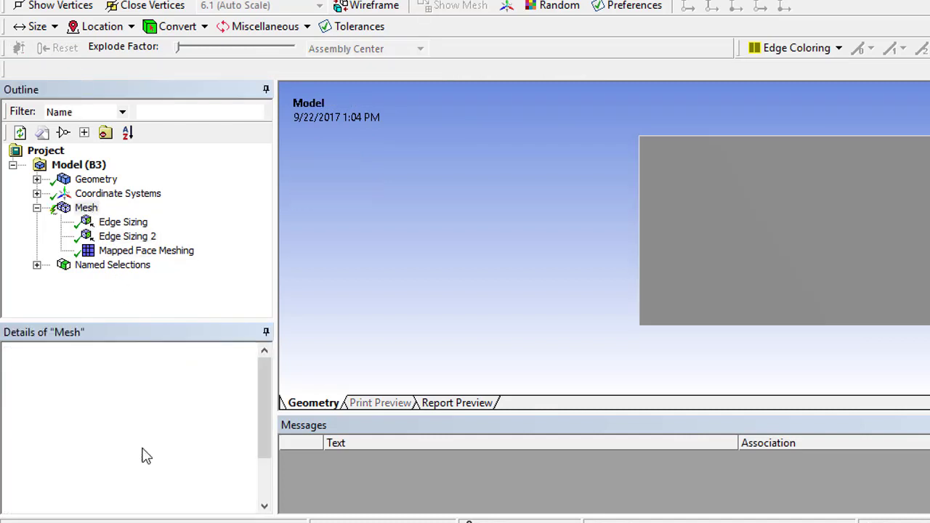
Expand the mesh Statistics showing 1648 nodes and 1530 elements
left_click(86, 207)
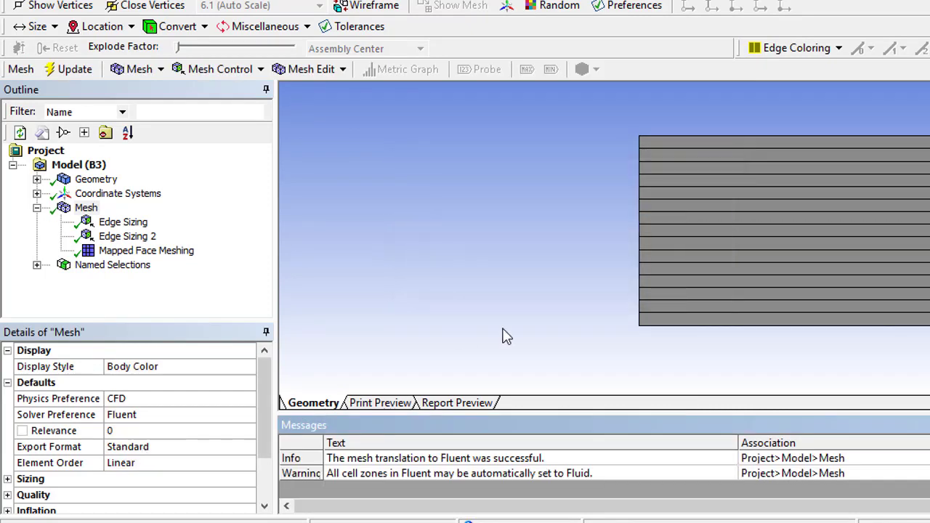
scroll("down", 3)
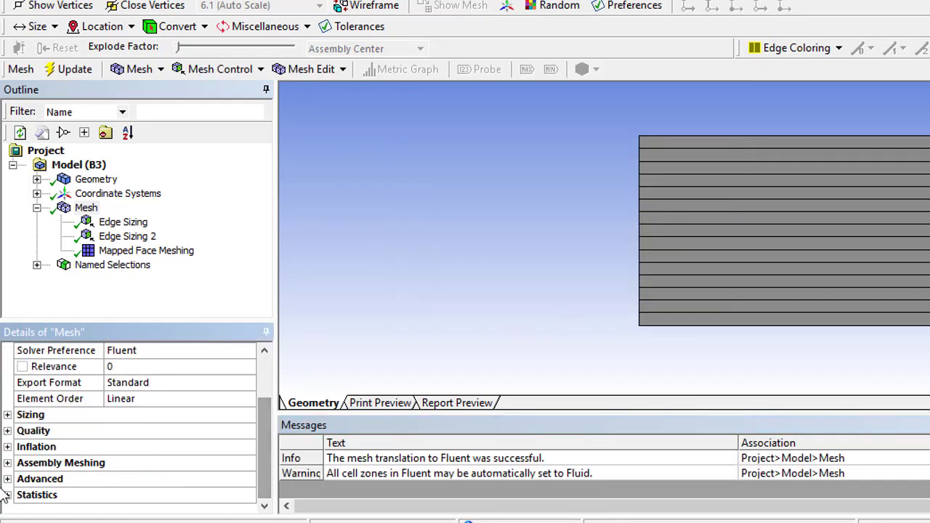
left_click(36, 495)
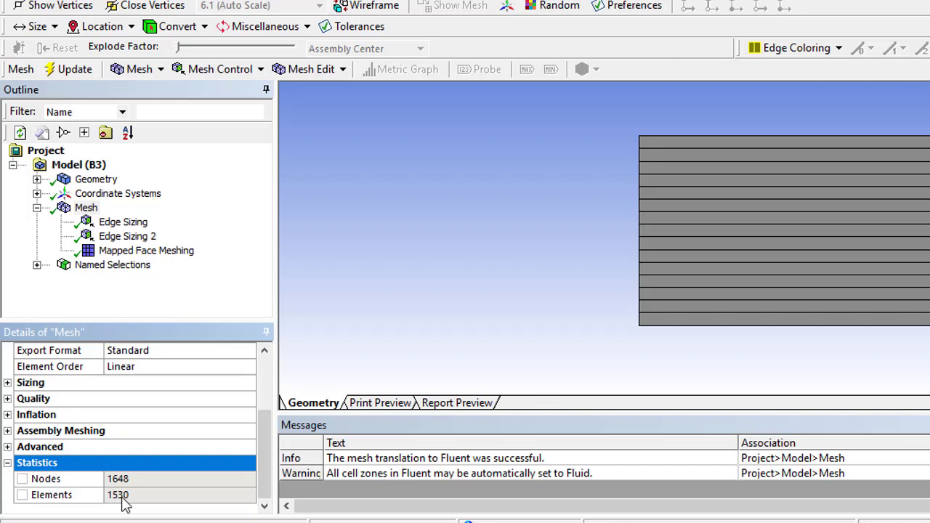
mouse_move(134, 505)
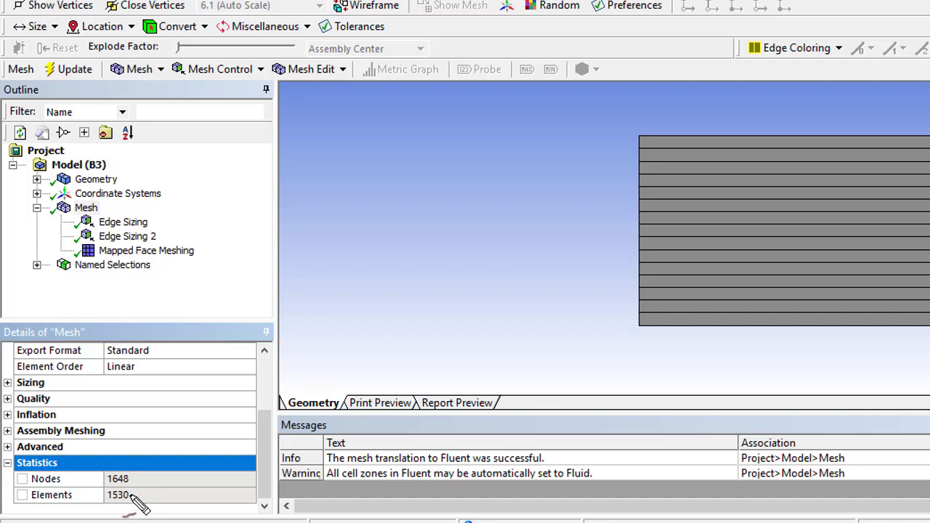
mouse_move(105, 501)
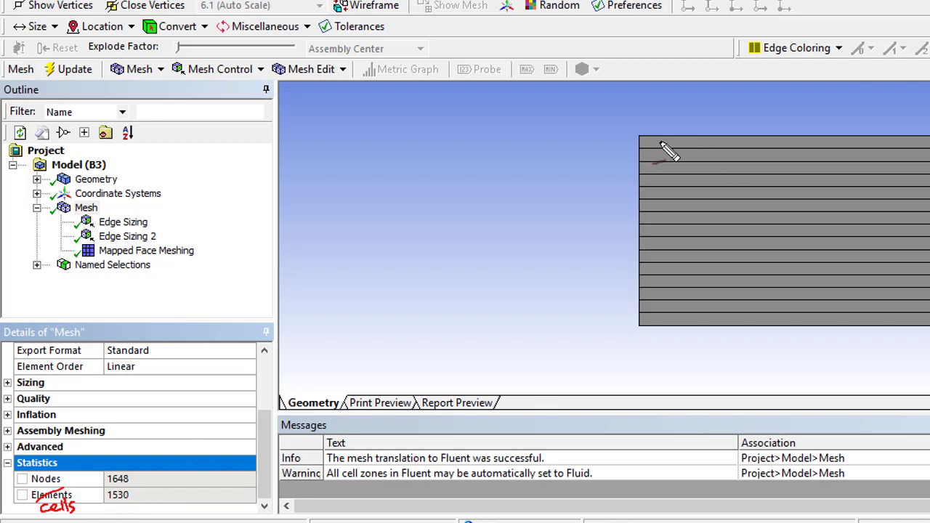
mouse_move(123, 509)
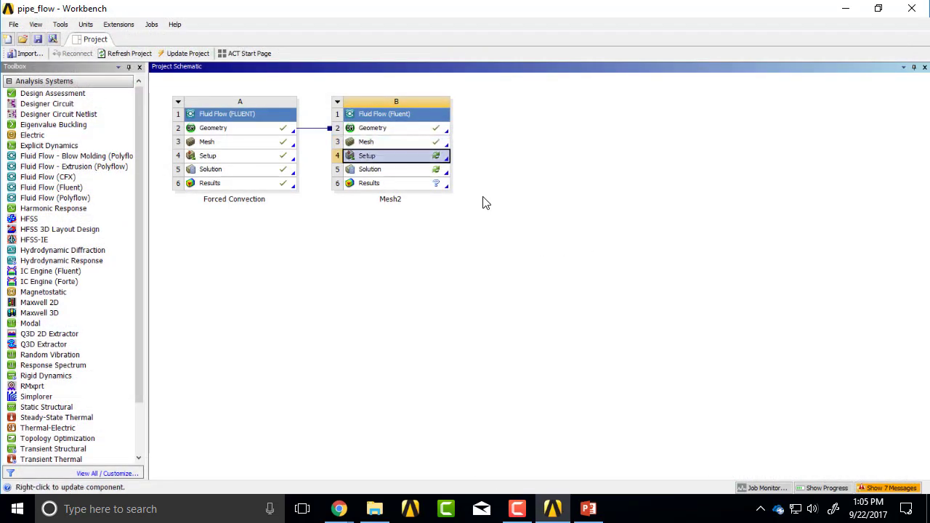
mouse_move(530, 405)
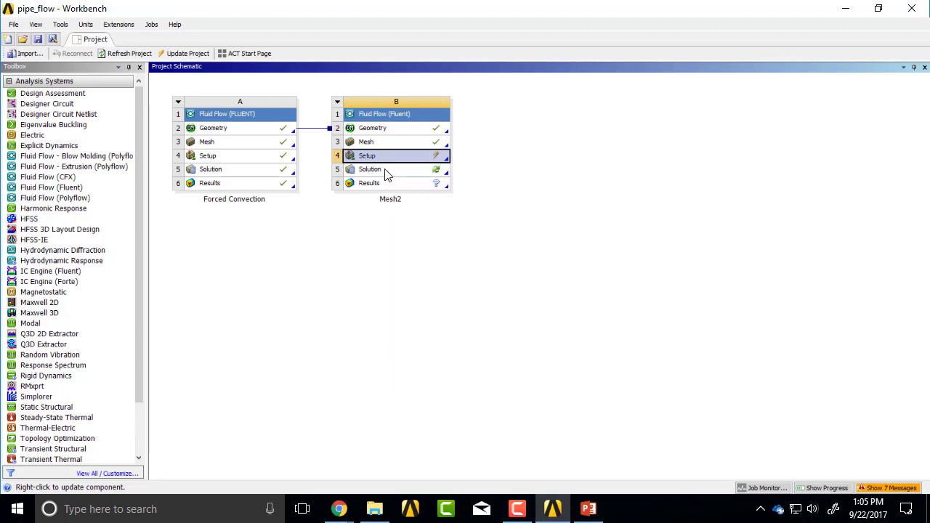
Launch Fluent from the Mesh2 Solution cell to bring up its launcher options
right_click(370, 169)
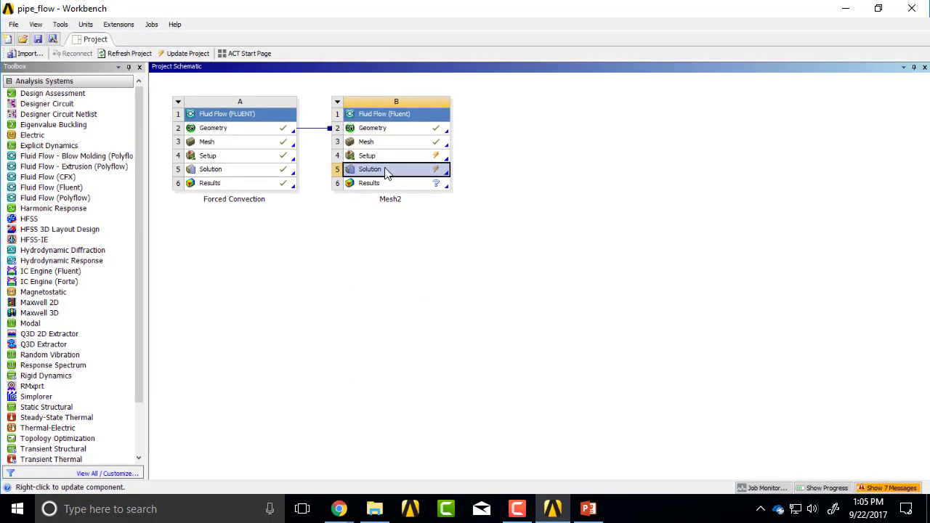
double_click(396, 156)
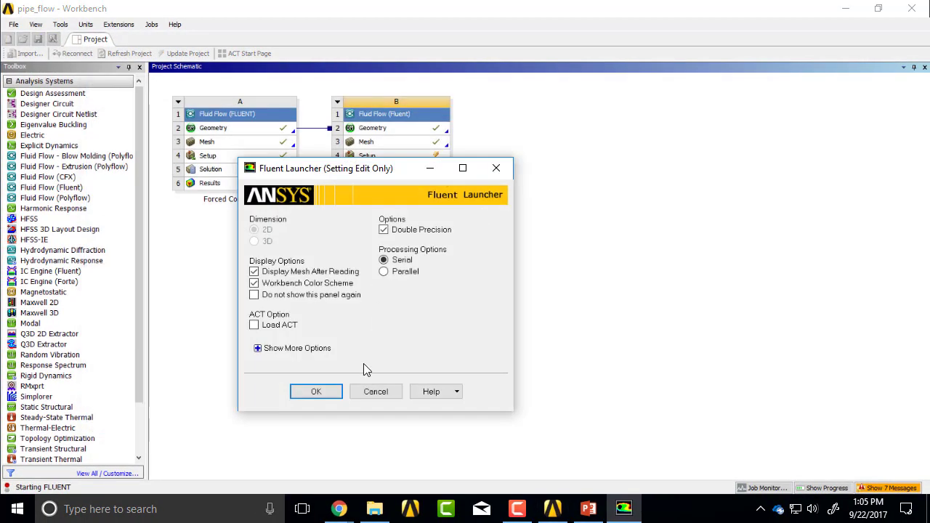
Accept the 2D serial double-precision launch, review Methods, initialize with standard values discarding unsaved data, and reach Run Calculation
left_click(316, 391)
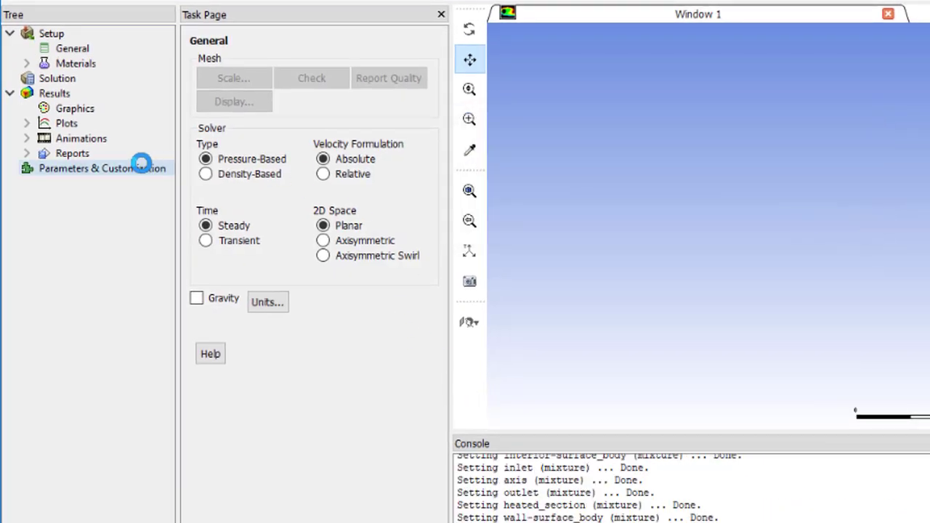
left_click(91, 273)
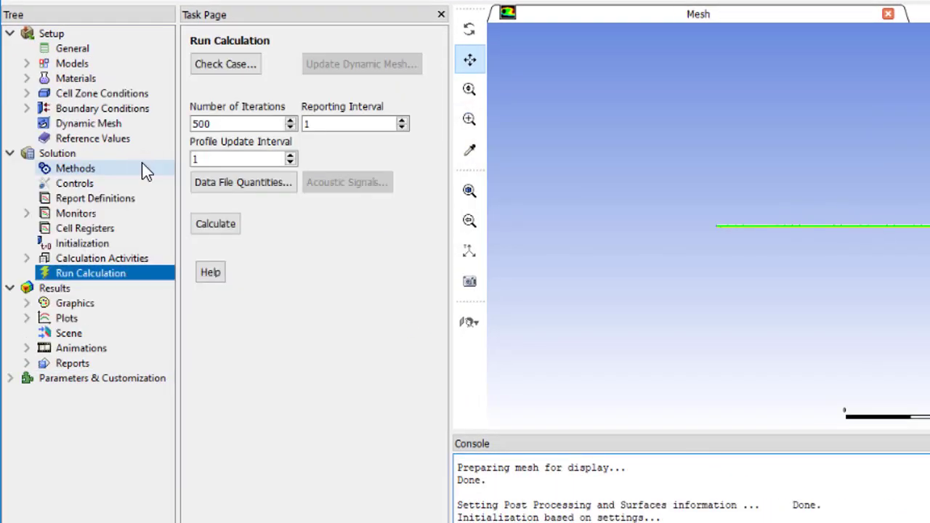
left_click(75, 167)
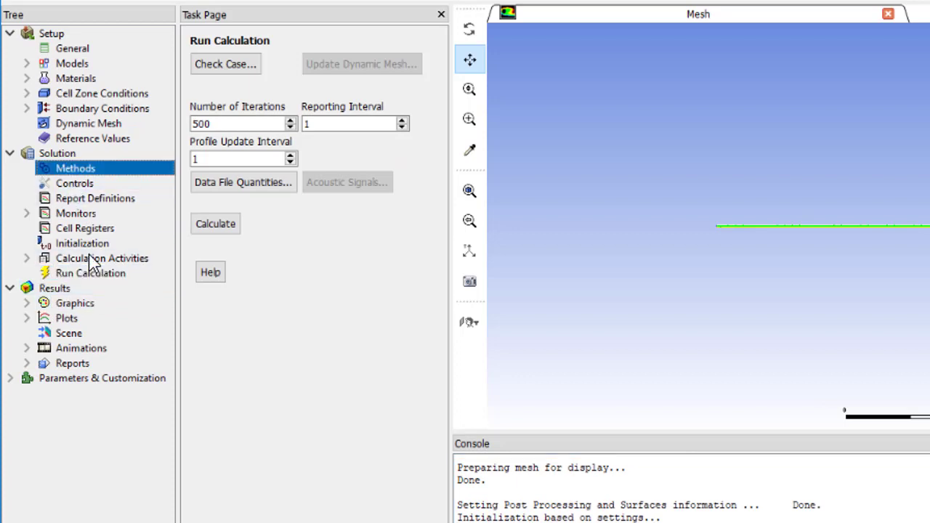
left_click(75, 168)
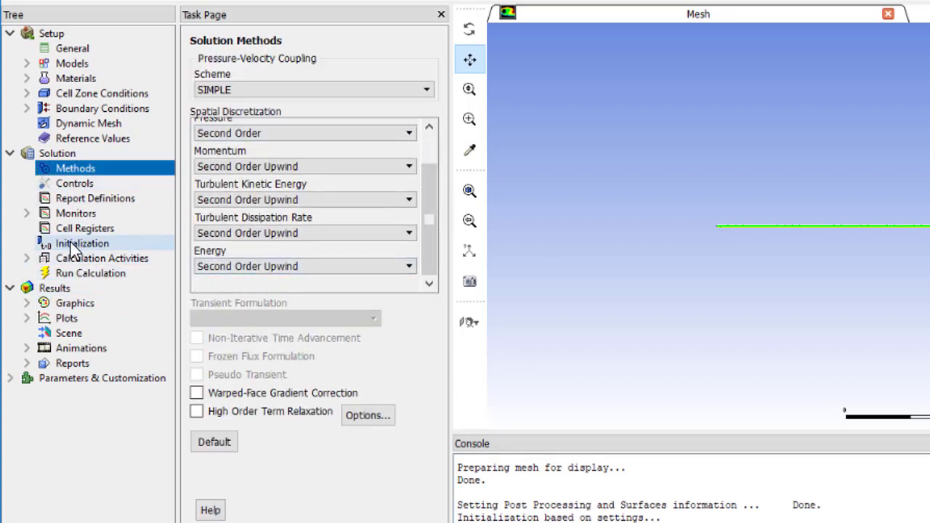
left_click(82, 244)
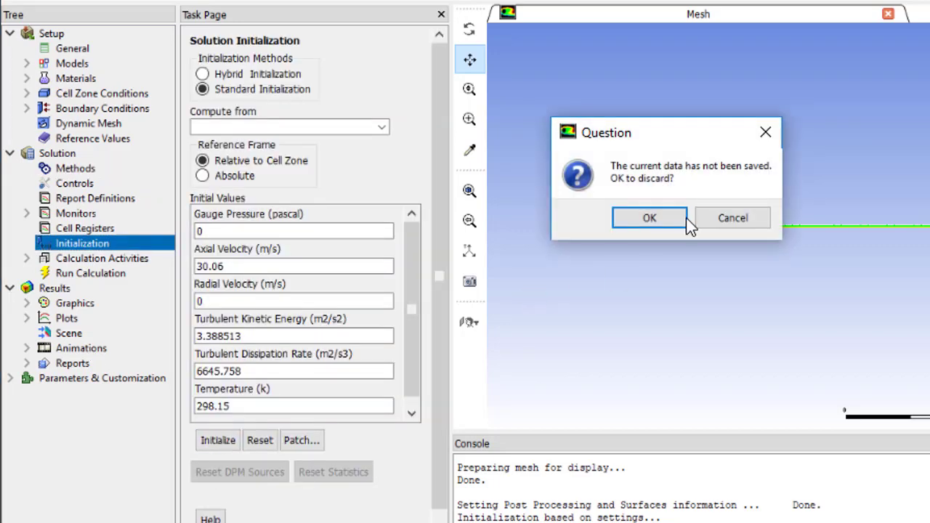
left_click(649, 218)
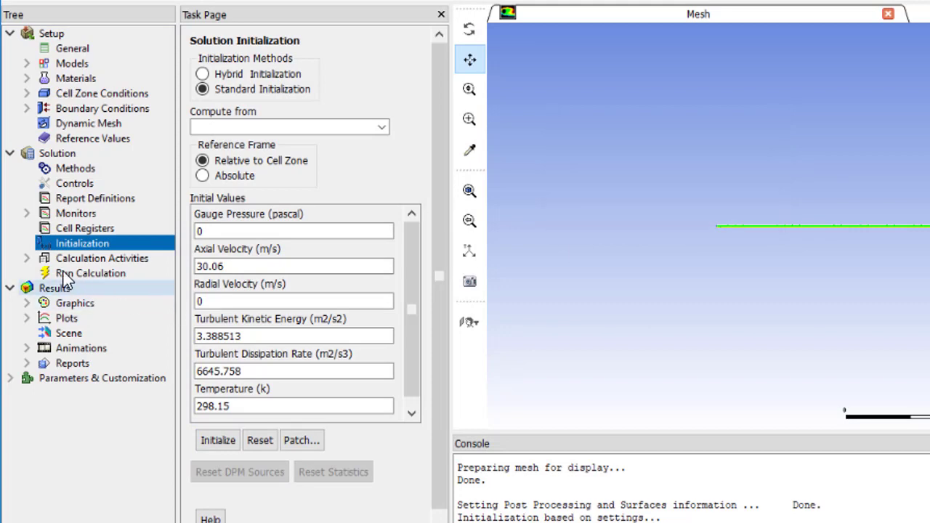
left_click(89, 273)
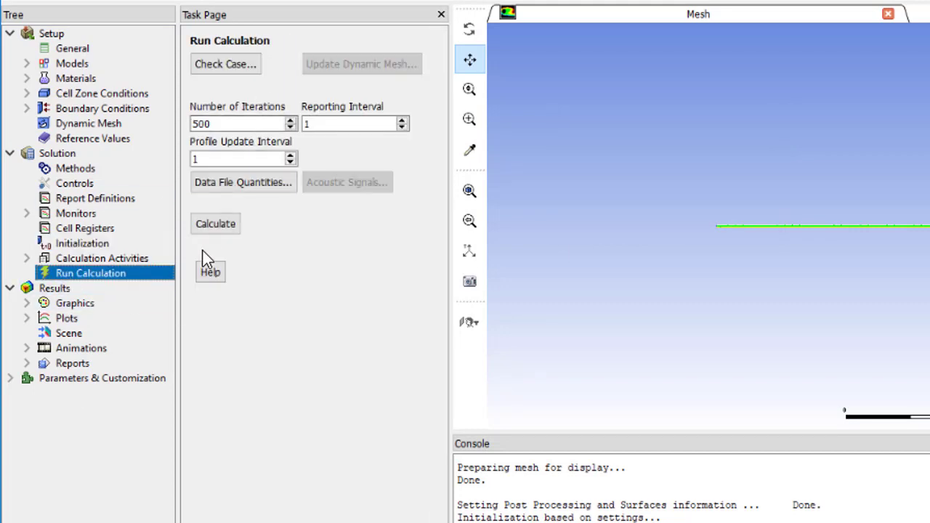
Calculate the Mesh2 case, converging at iteration 139, and acknowledge completion
left_click(215, 223)
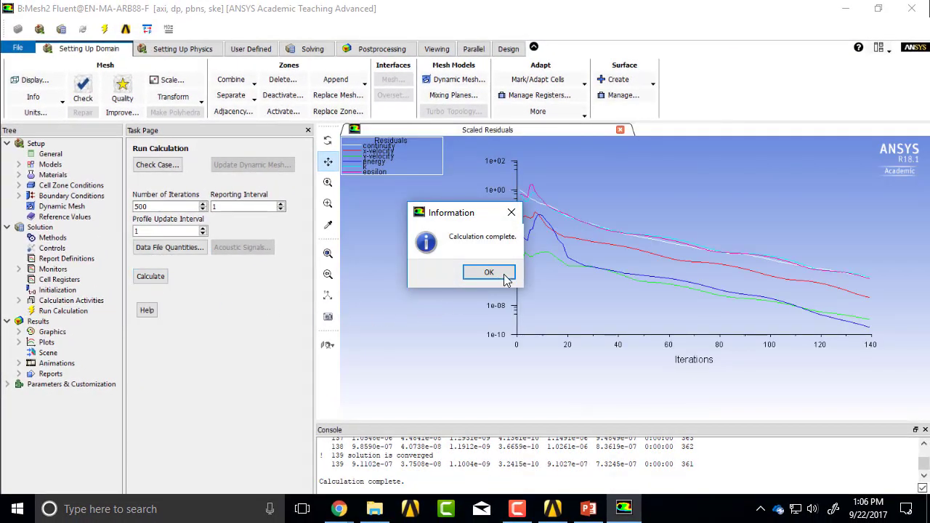
left_click(488, 272)
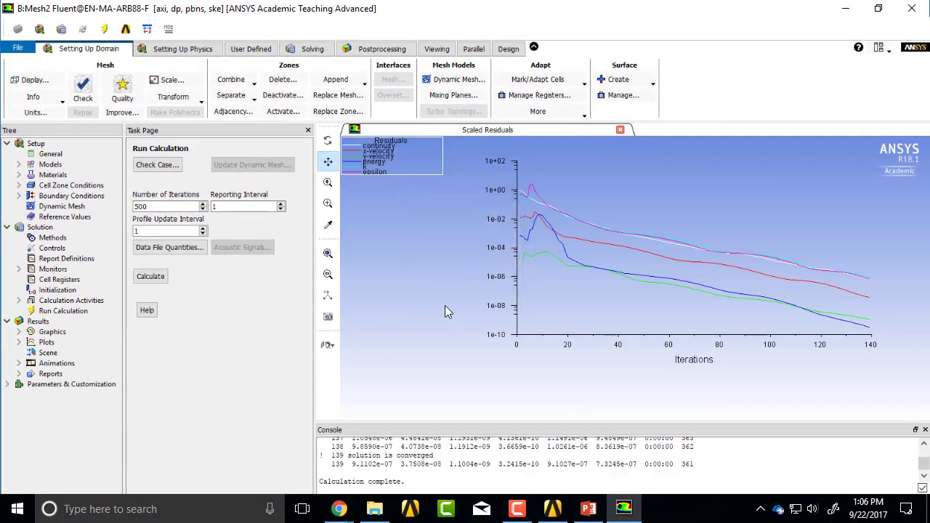
mouse_move(362, 349)
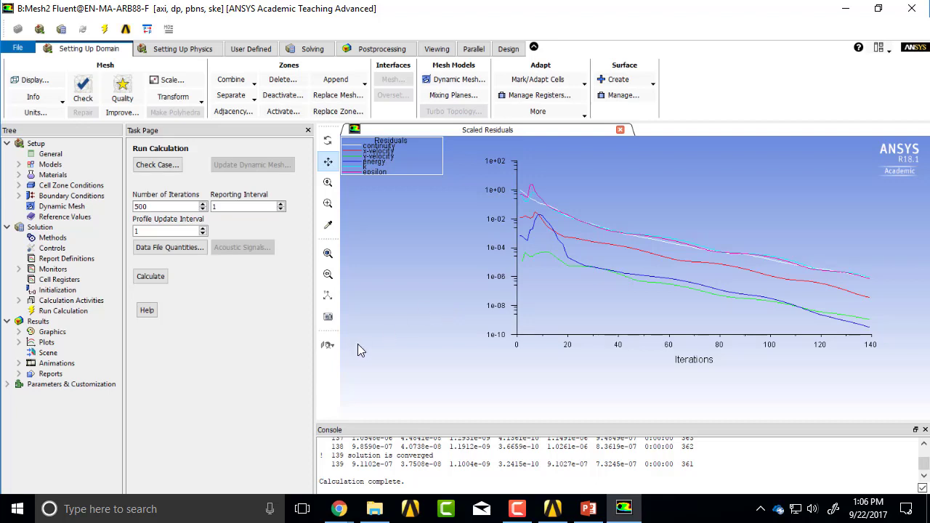
mouse_move(229, 341)
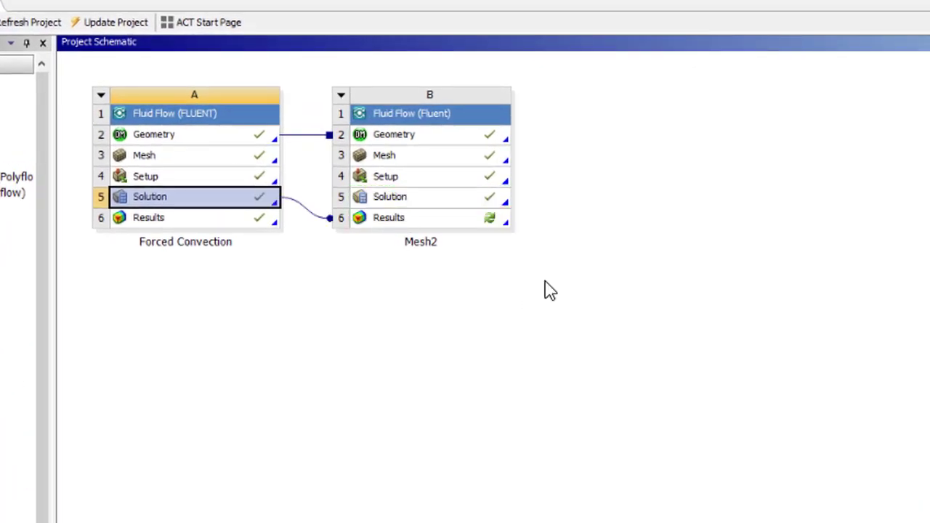
Update the Mesh2 Results cell so it becomes up to date
right_click(388, 218)
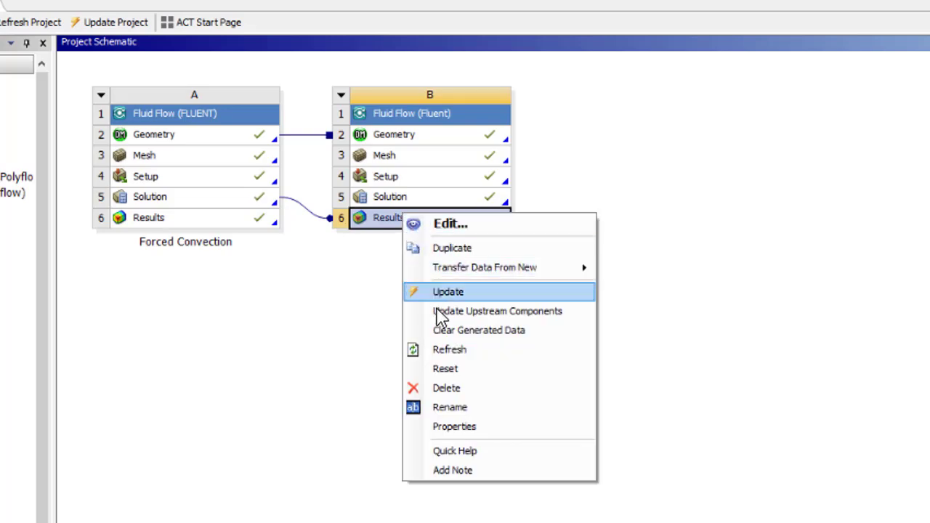
left_click(449, 291)
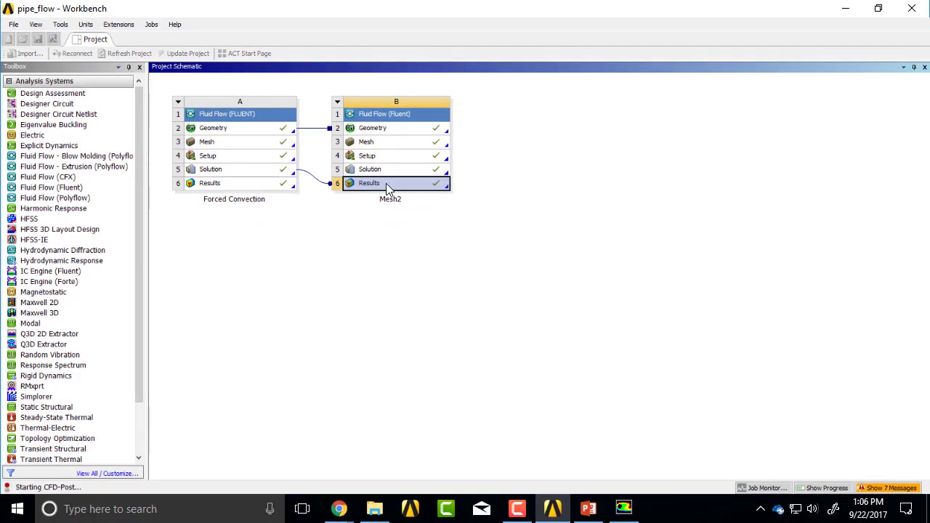
Load the Mesh2 results in CFD-Post, dismiss the license notice, and set View 1 to Mesh2
double_click(369, 182)
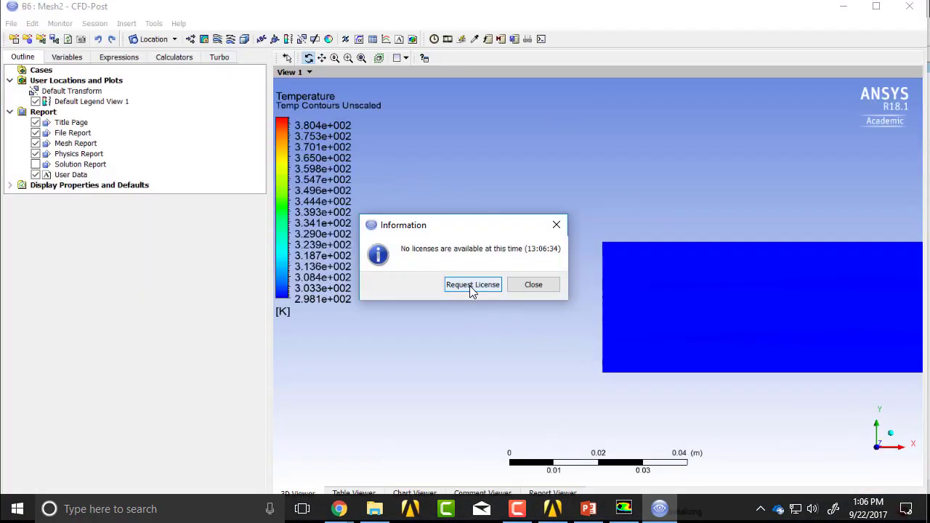
left_click(533, 285)
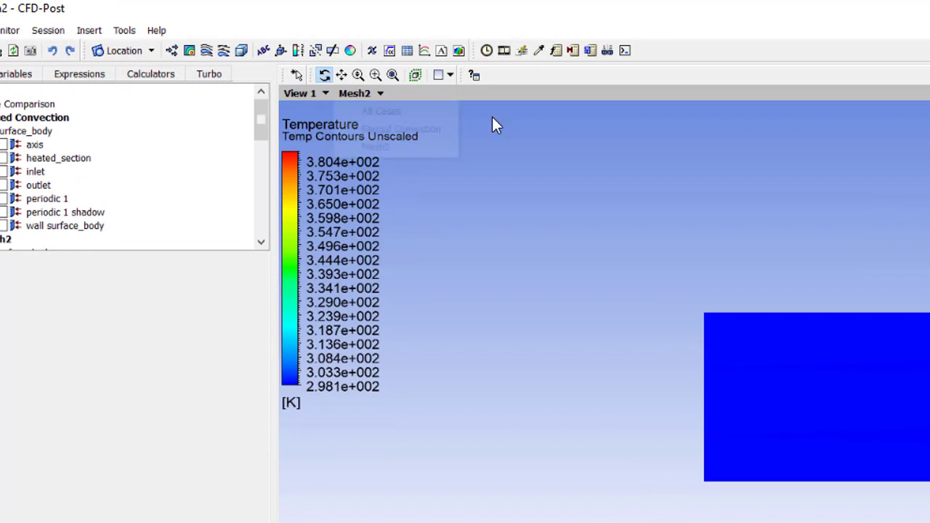
mouse_move(377, 138)
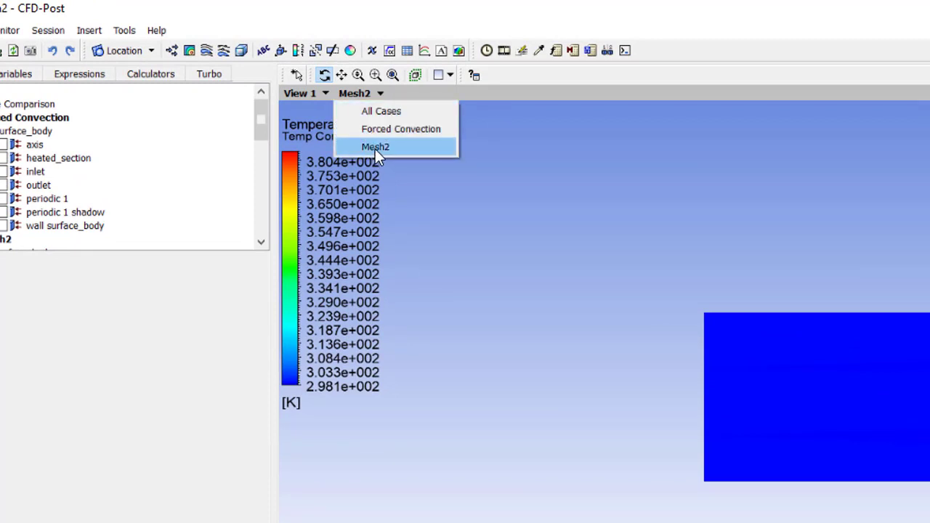
left_click(376, 146)
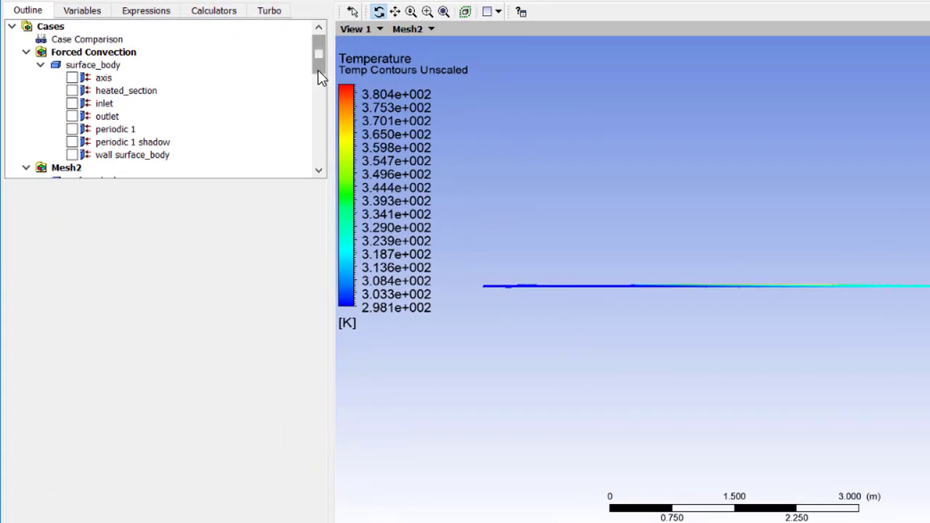
Show Temp Contours Unscaled and split the viewport into two stacked views, Mesh2 over Forced Convection
scroll("down", 3)
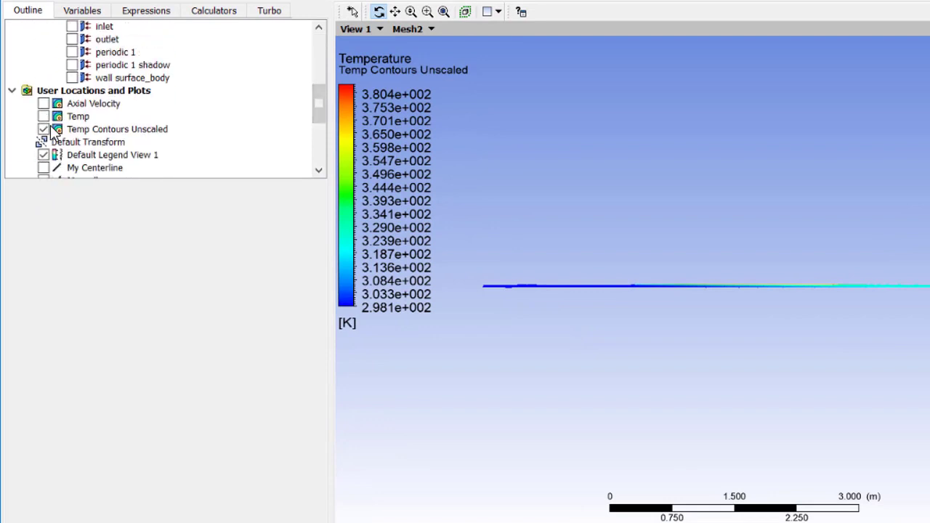
left_click(43, 116)
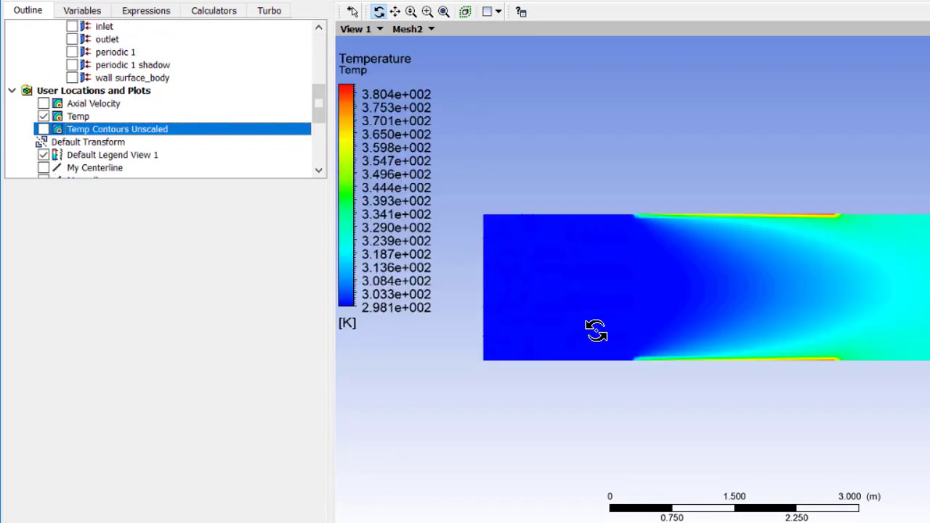
left_click(486, 11)
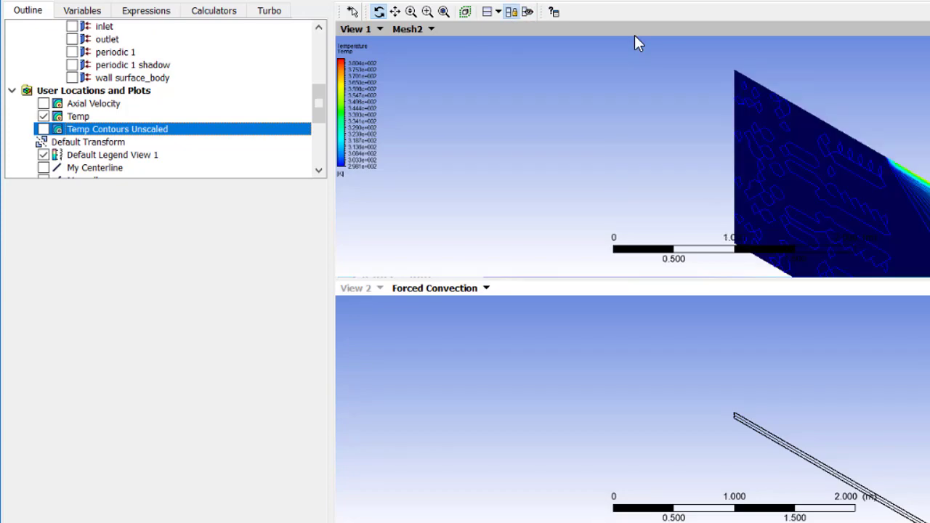
mouse_move(512, 11)
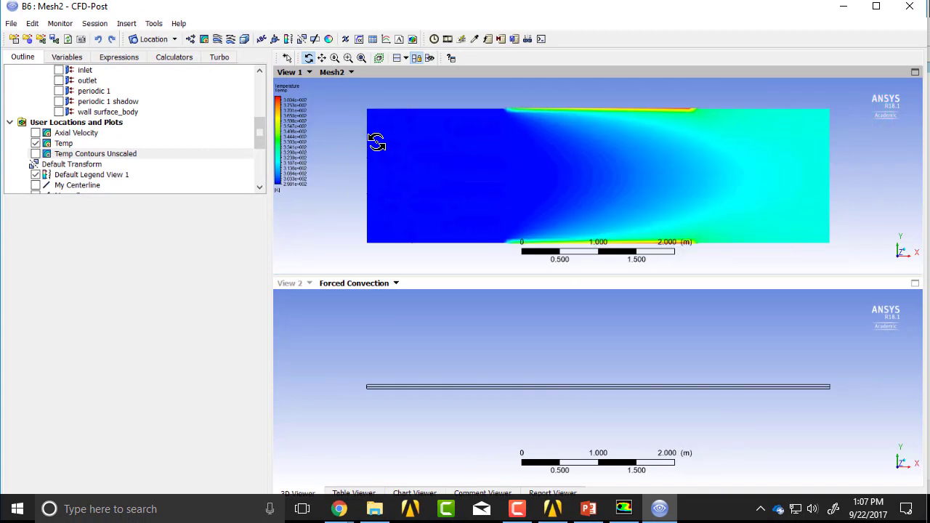
mouse_move(490, 155)
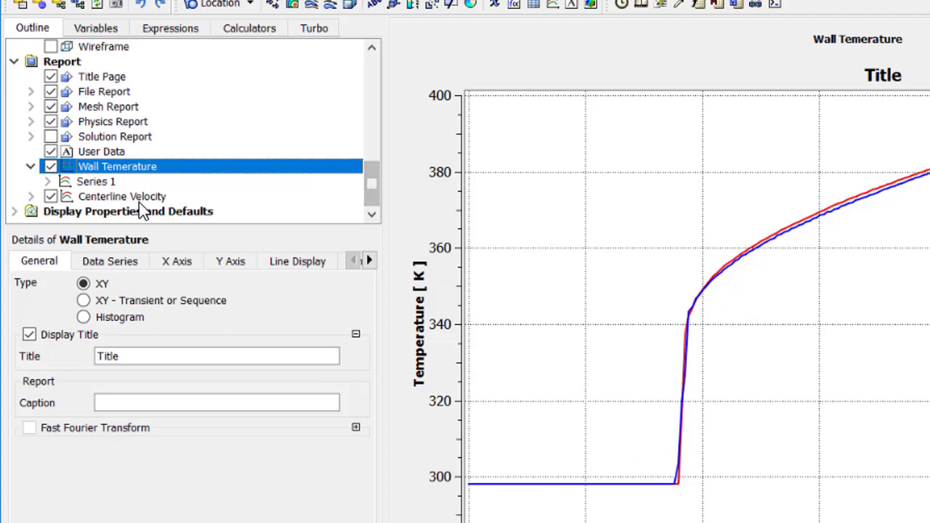
Display the Centerline Velocity comparison chart, then begin duplicating the Wall Temerature chart
left_click(122, 196)
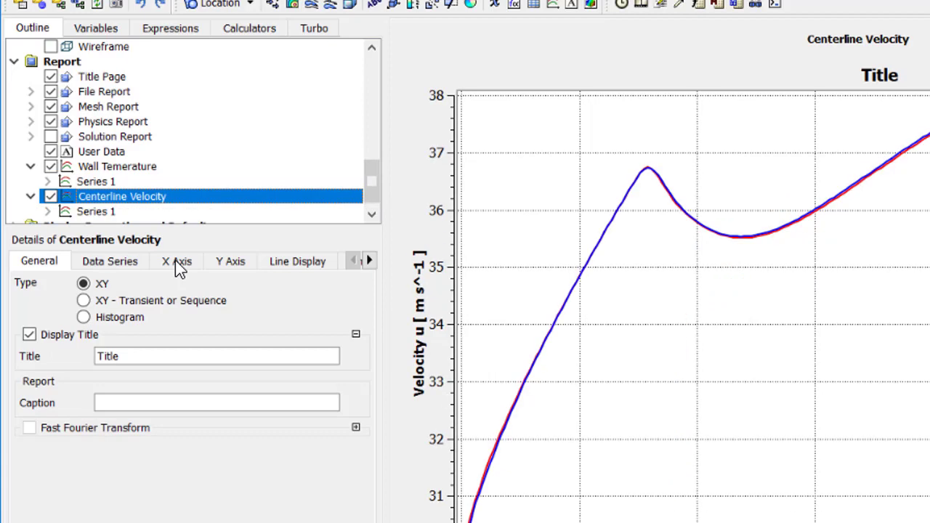
mouse_move(181, 225)
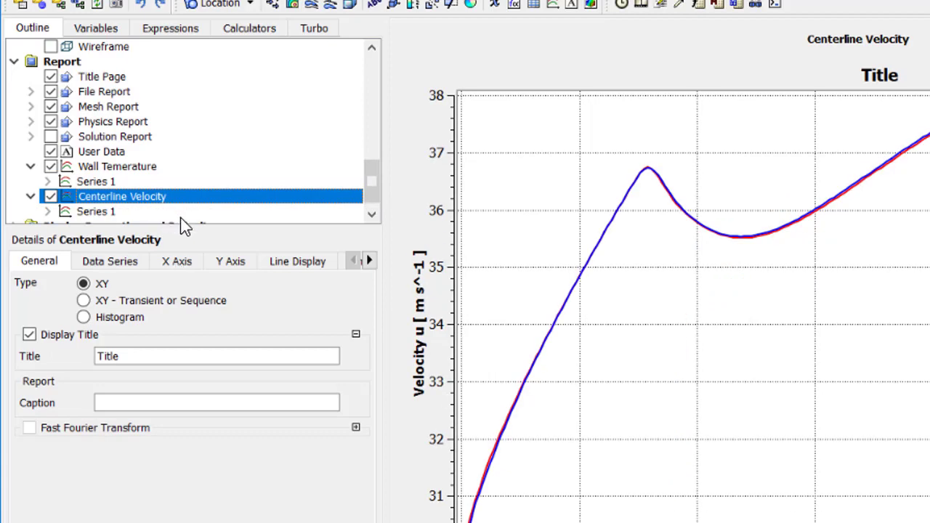
mouse_move(284, 134)
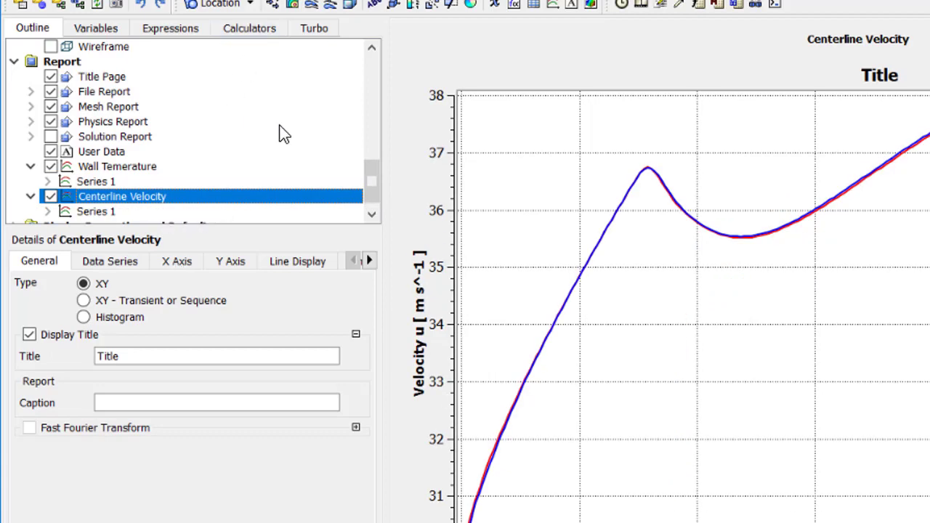
left_click(117, 166)
type("W")
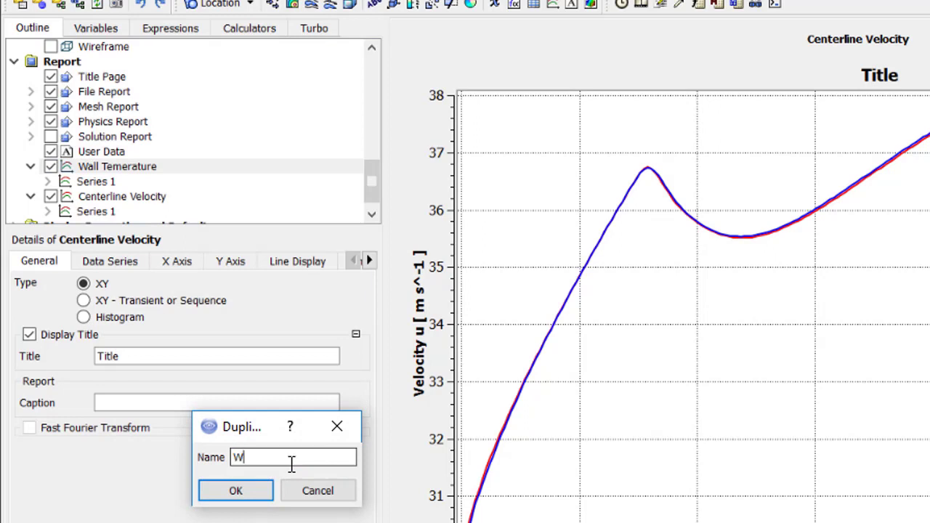
Name the duplicated chart My Wall Shear, resolving the name-already-exists error
type("all Shear")
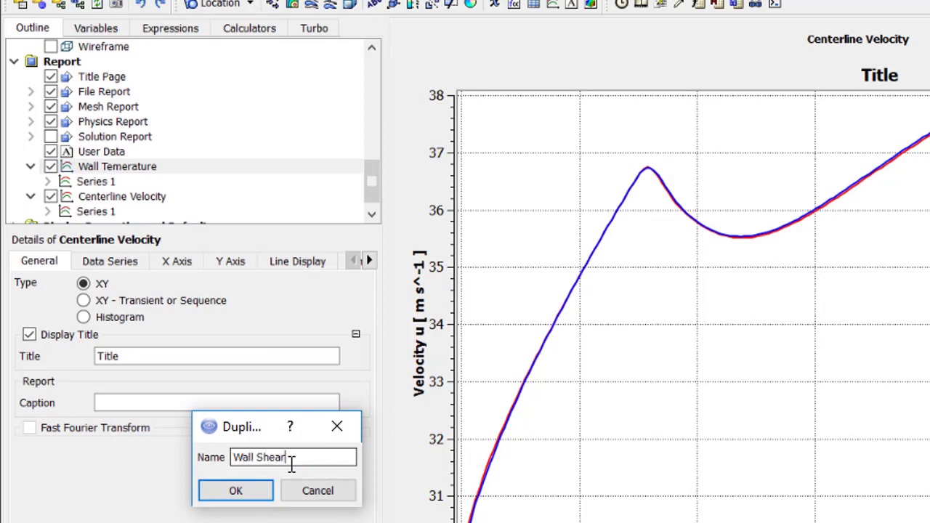
left_click(236, 491)
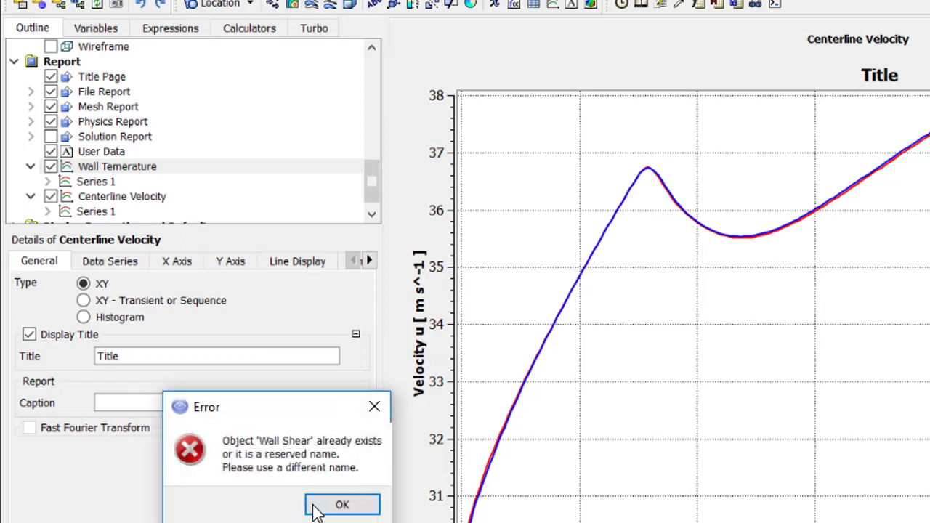
left_click(342, 505)
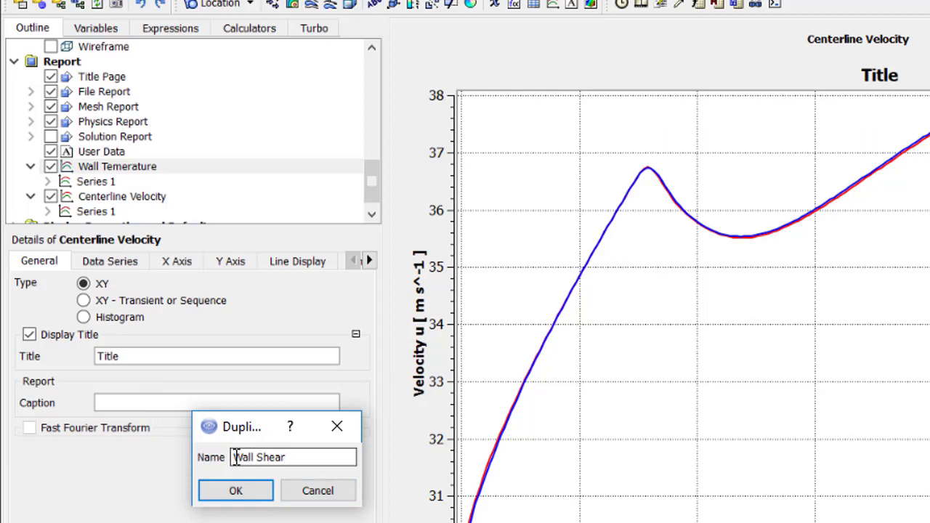
left_click(236, 490)
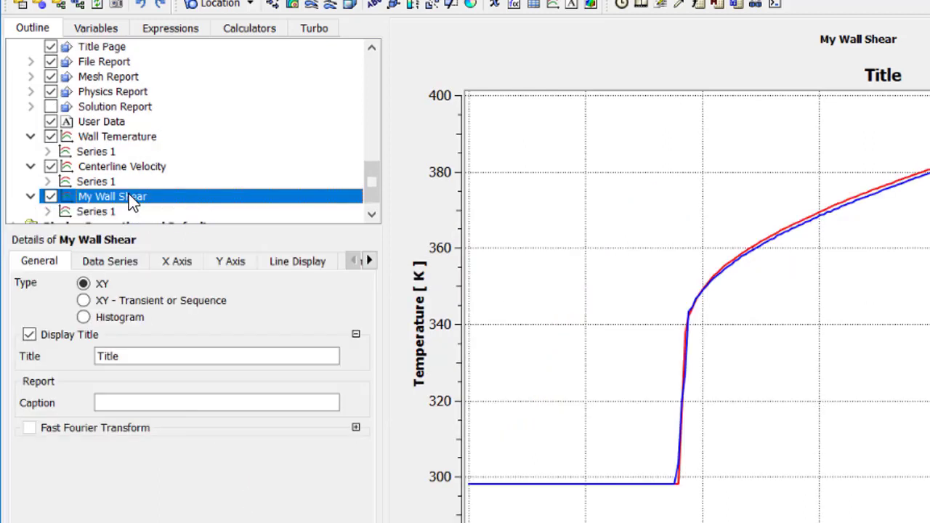
Set the new chart's Y axis variable to Wall Shear X for both cases
left_click(230, 261)
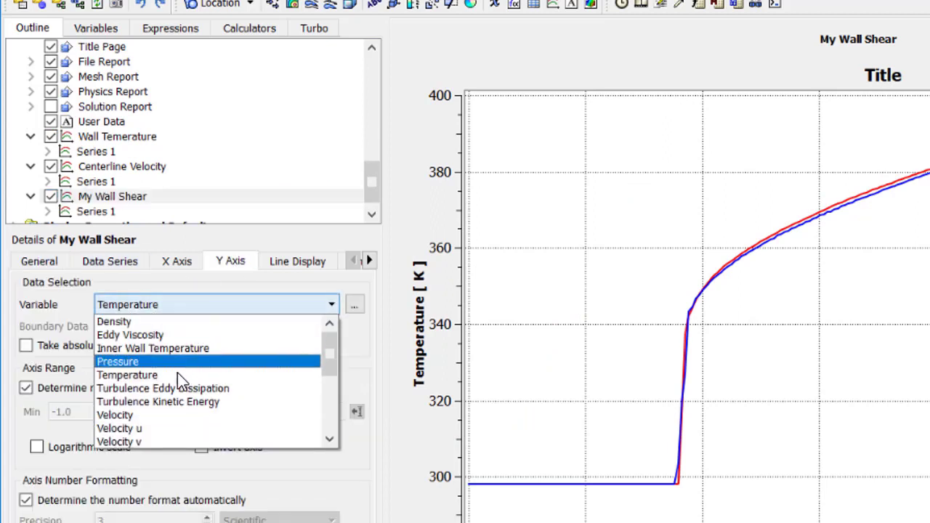
scroll("down", 3)
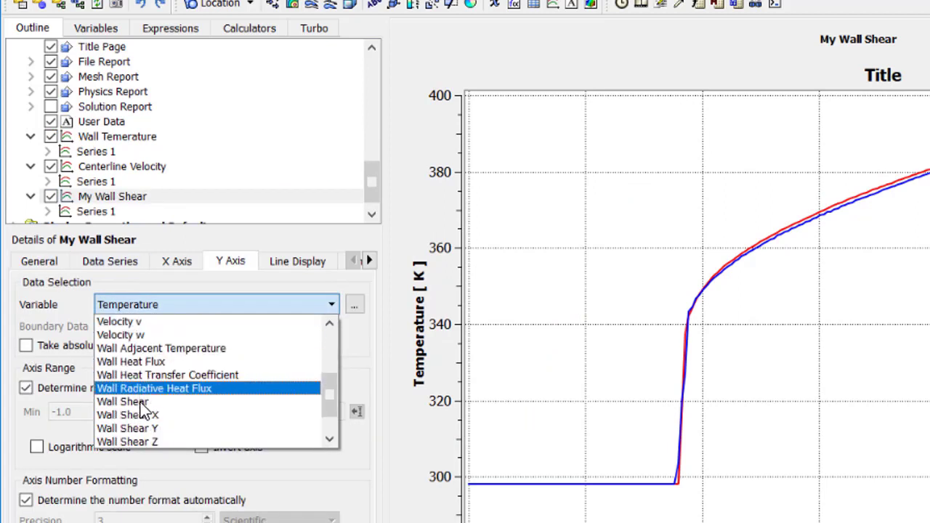
left_click(127, 415)
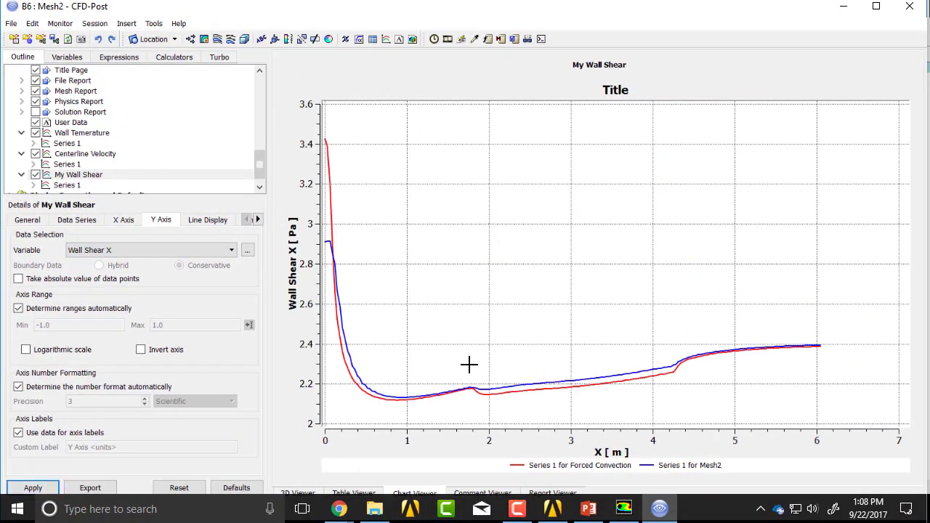
mouse_move(333, 137)
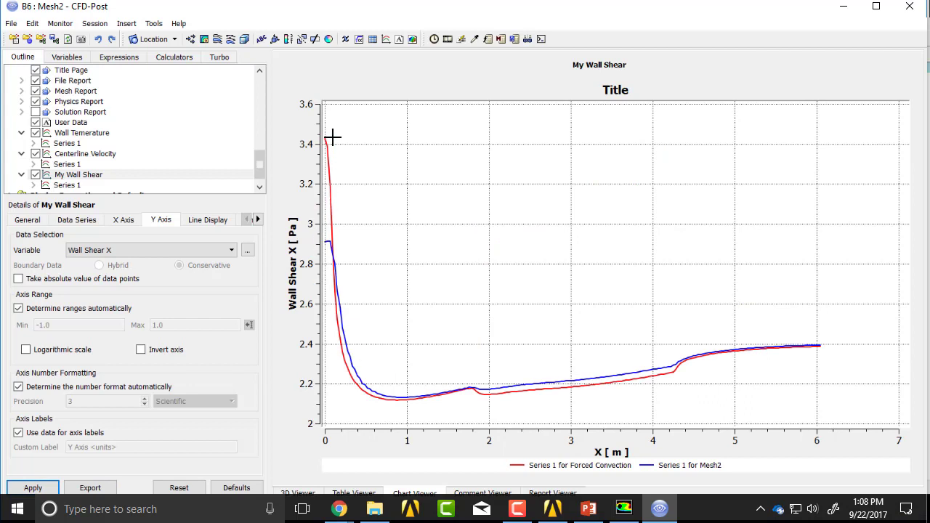
mouse_move(320, 318)
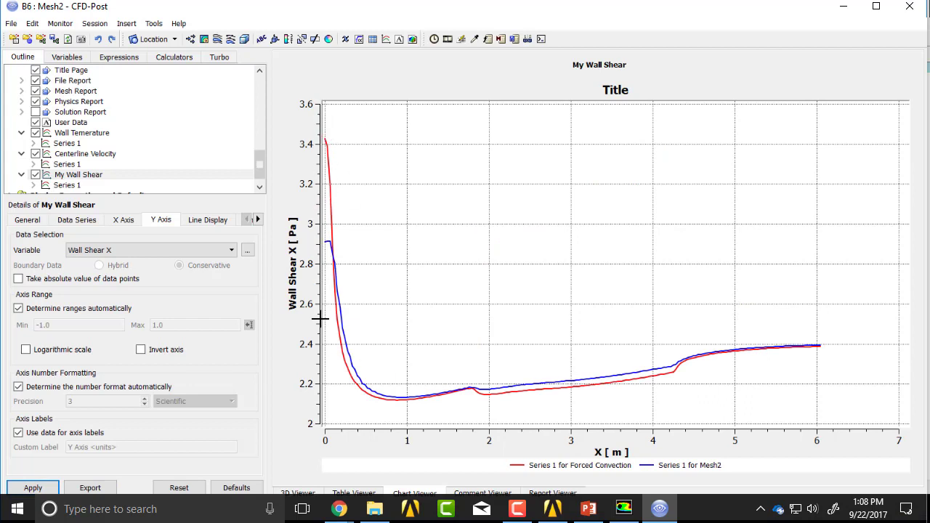
mouse_move(324, 314)
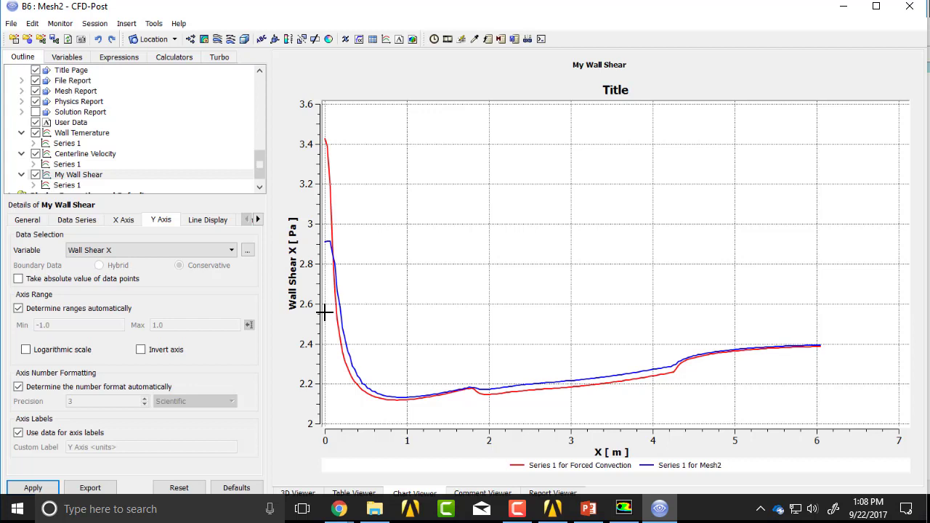
mouse_move(142, 165)
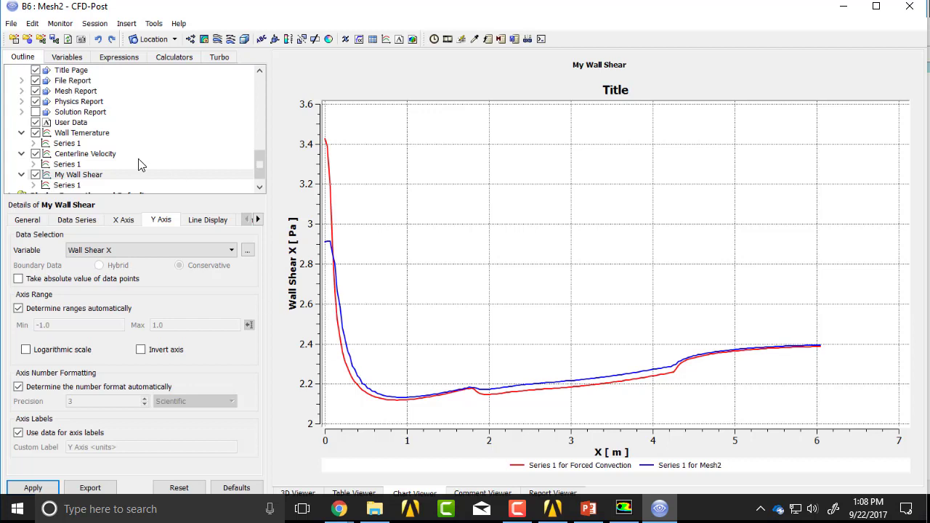
left_click(11, 23)
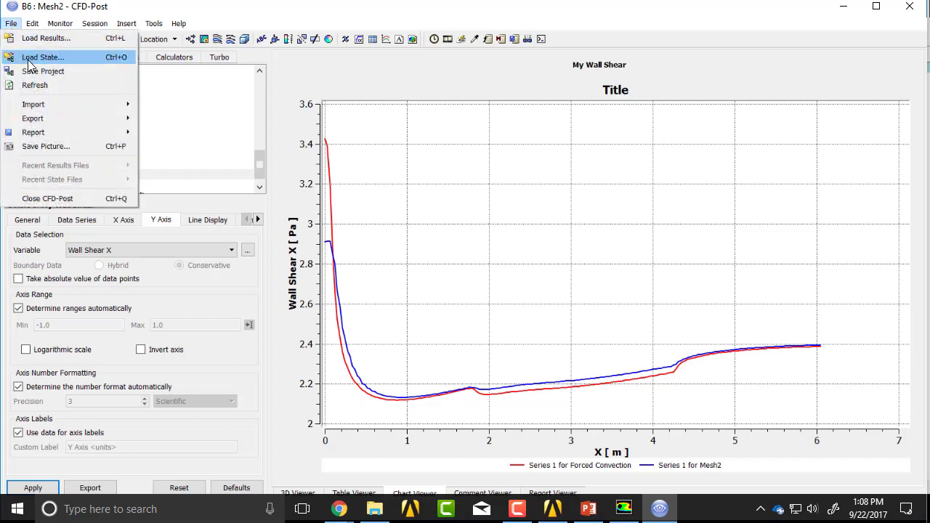
left_click(43, 58)
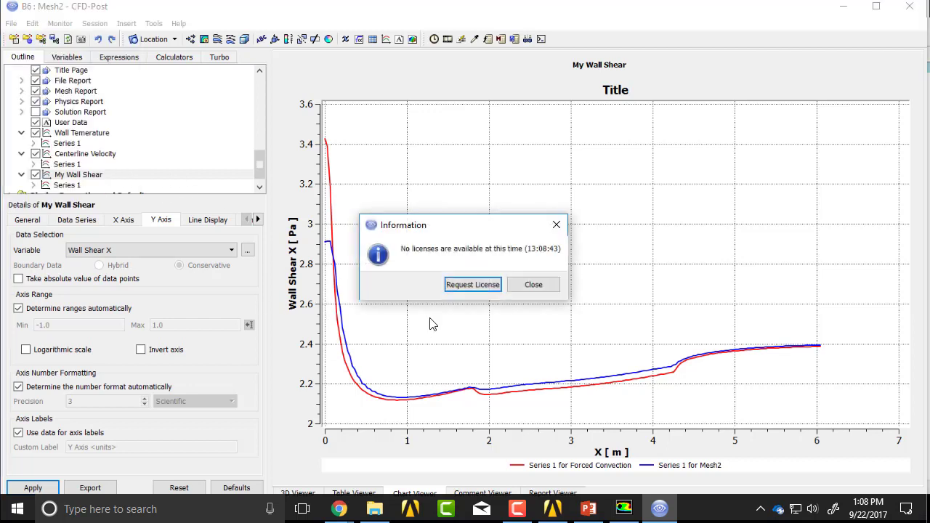
left_click(533, 284)
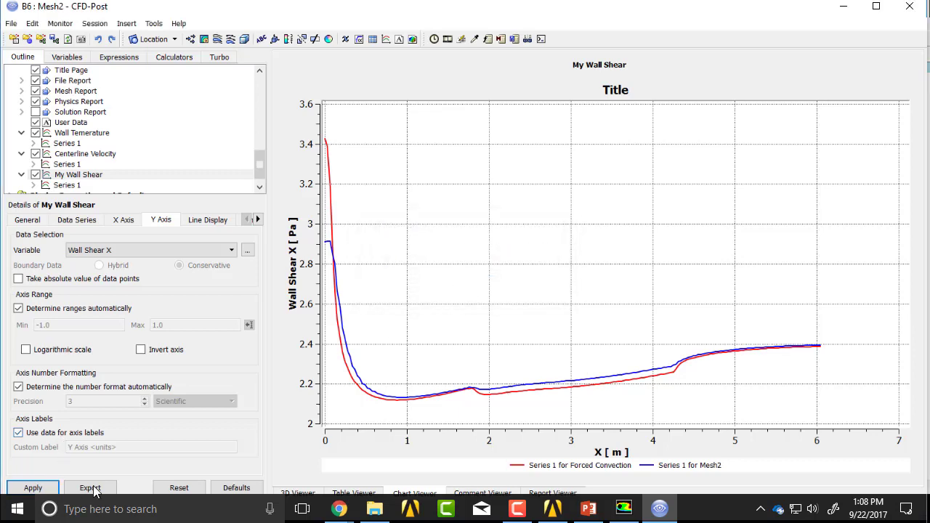
mouse_move(90, 488)
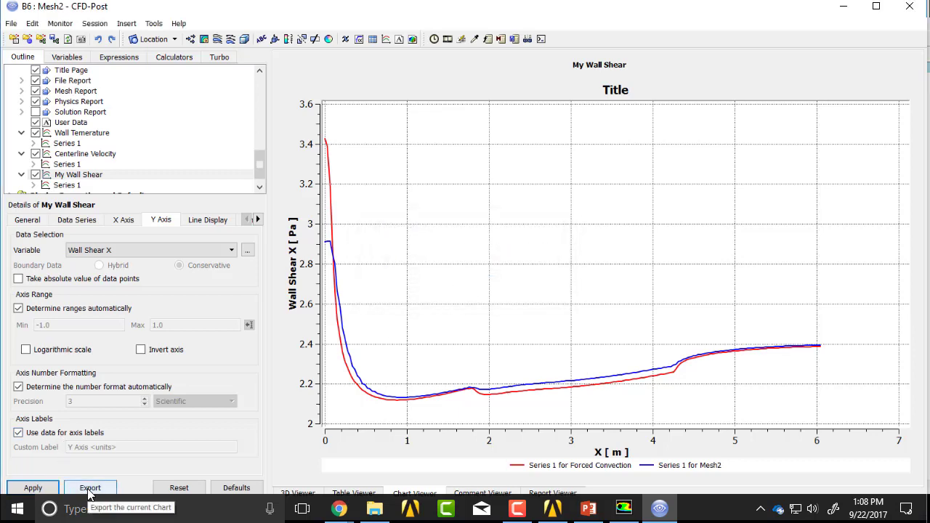
left_click(90, 488)
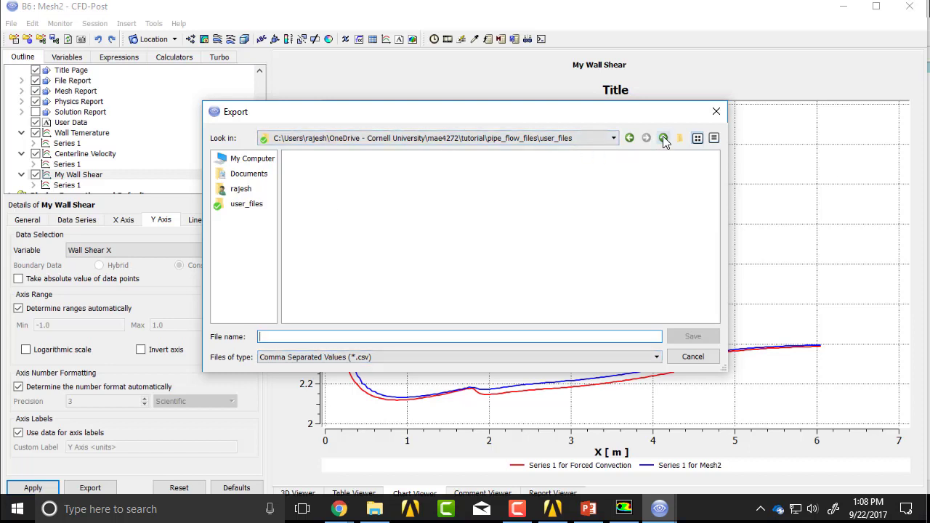
left_click(662, 138)
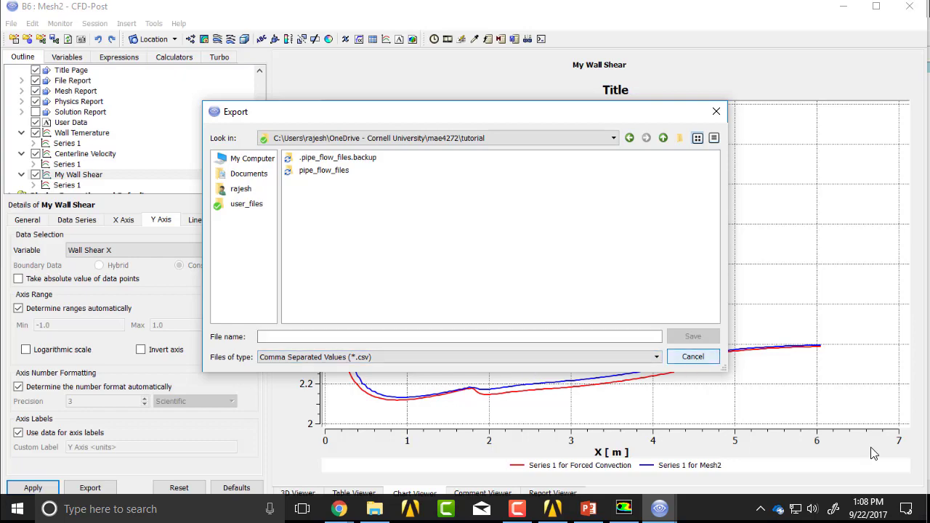
left_click(692, 356)
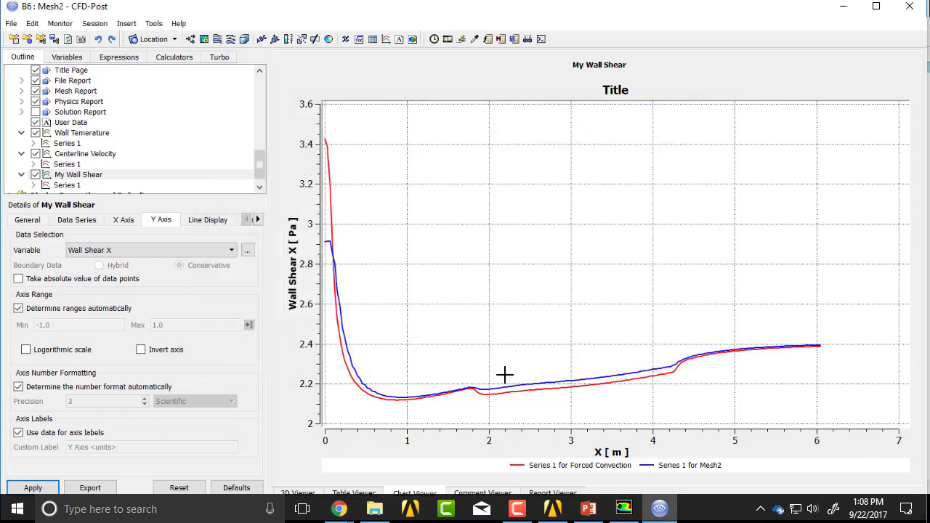